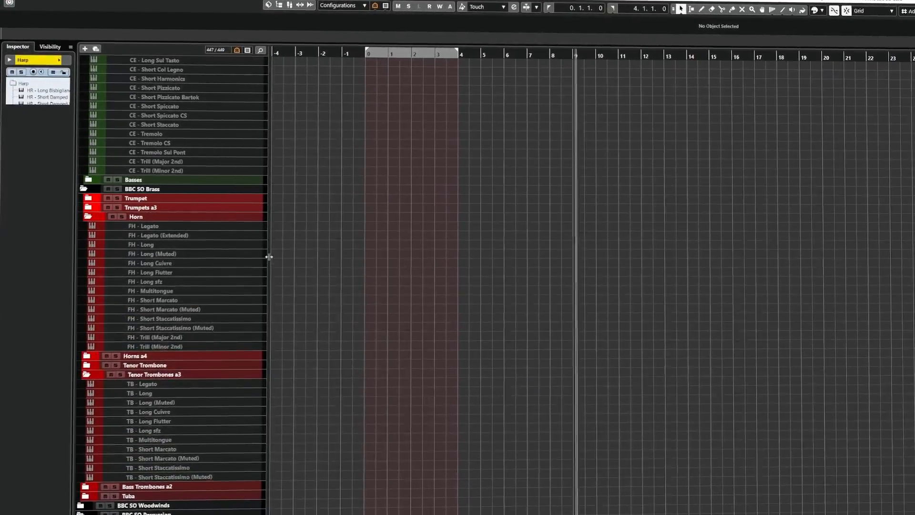
Collapse the Violins 1, Violins 2 and other instrument folders down to the top level.
{"action": "scroll", "scroll_direction": "down", "scroll_amount": 3}
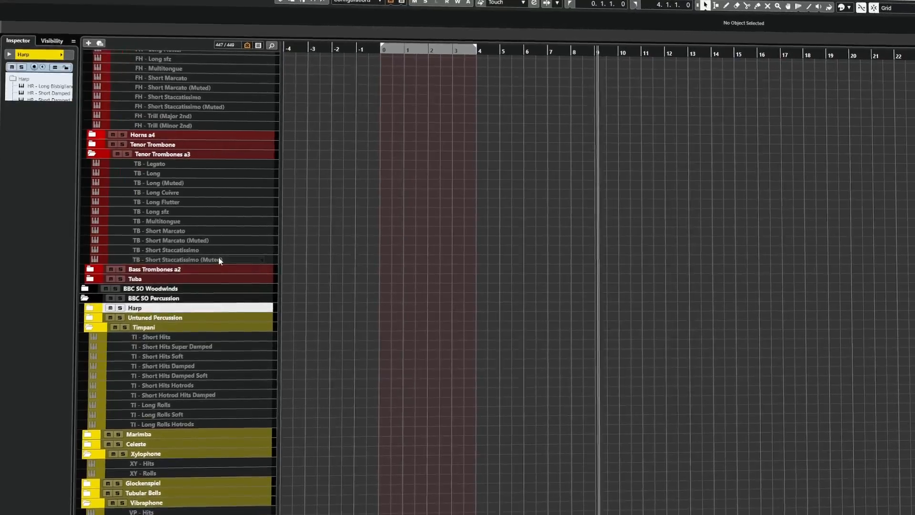
{"action": "left_click", "coordinate": [90, 312]}
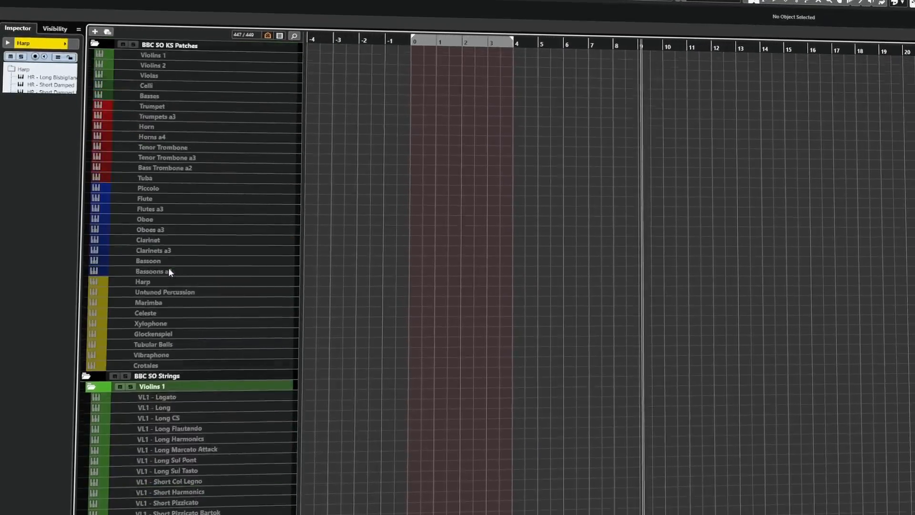
{"action": "scroll", "scroll_direction": "down", "scroll_amount": 3}
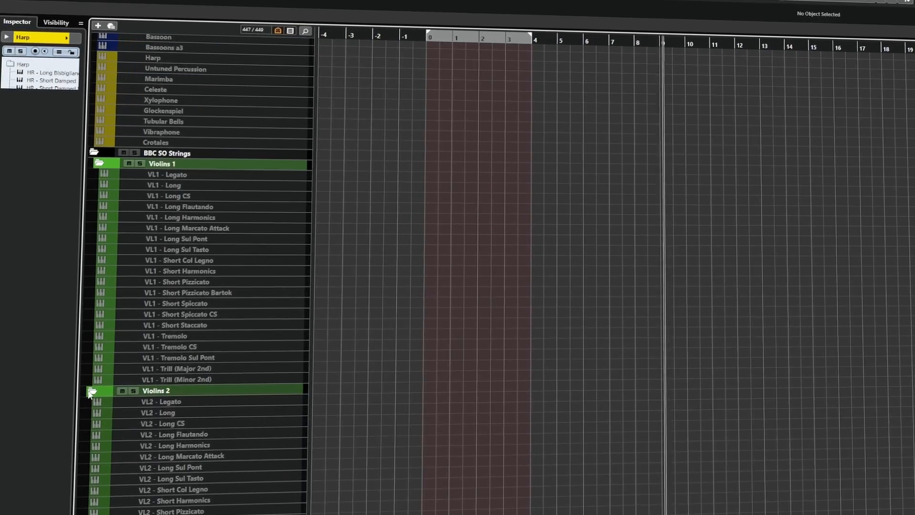
{"action": "left_click", "coordinate": [92, 390]}
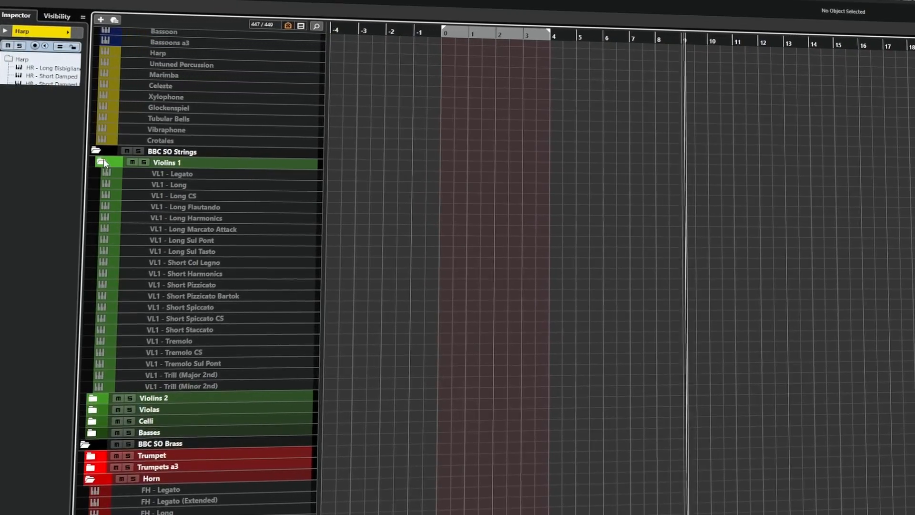
{"action": "left_click", "coordinate": [102, 162]}
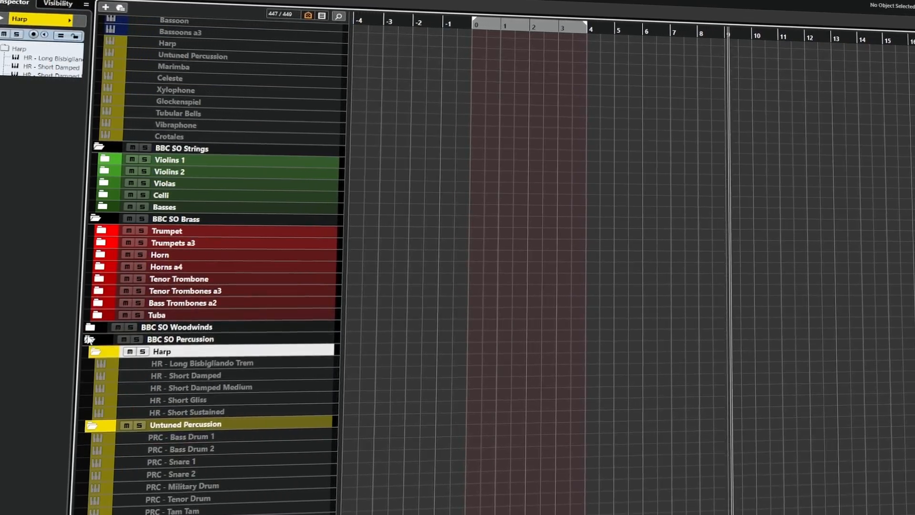
{"action": "left_click", "coordinate": [89, 327]}
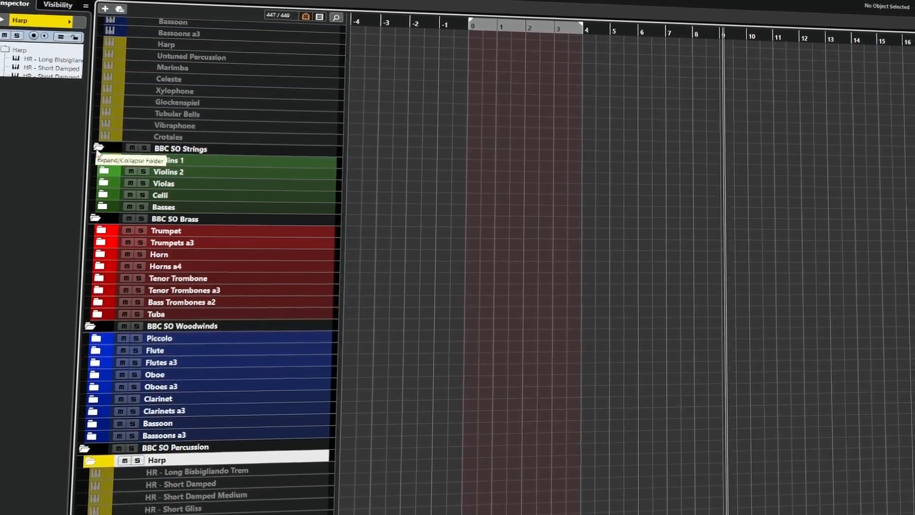
{"action": "left_click", "coordinate": [97, 147]}
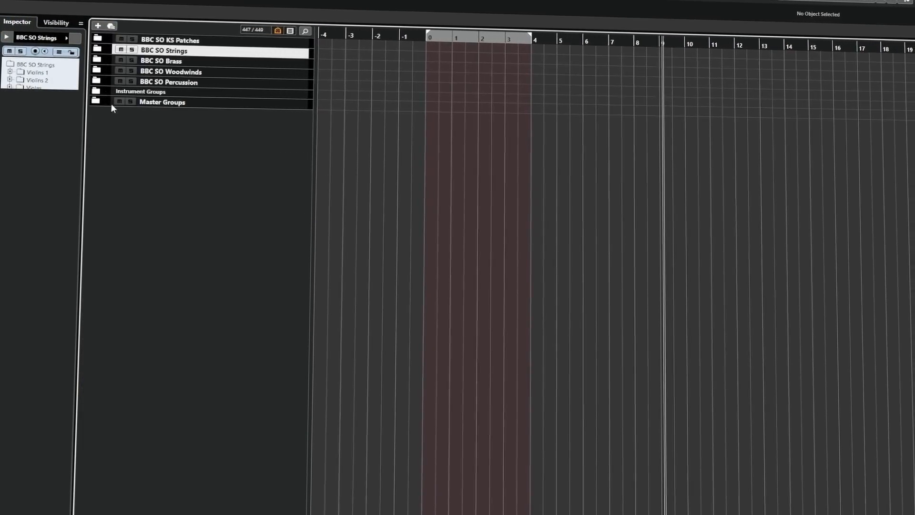
Leave only BBC SO Strings expanded, showing its five string tracks, after briefly opening Brass.
{"action": "left_click", "coordinate": [96, 51]}
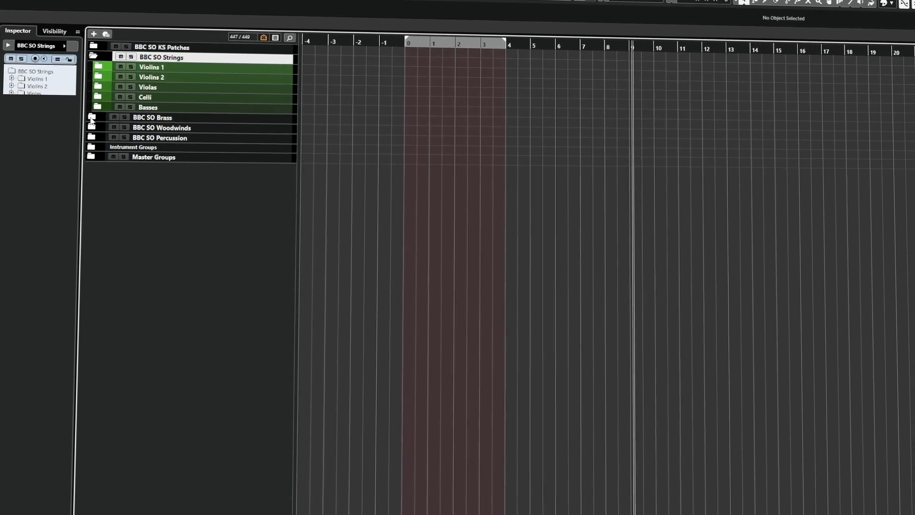
{"action": "left_click", "coordinate": [91, 117]}
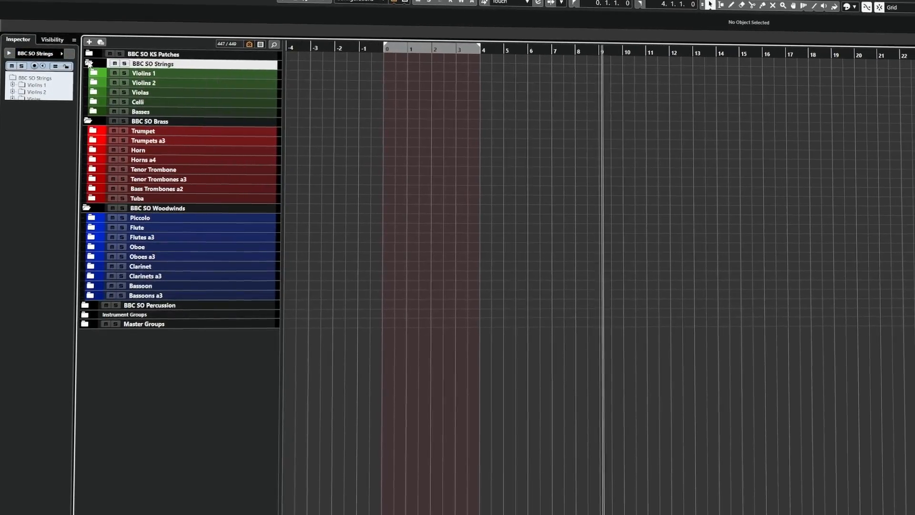
{"action": "left_click", "coordinate": [85, 63]}
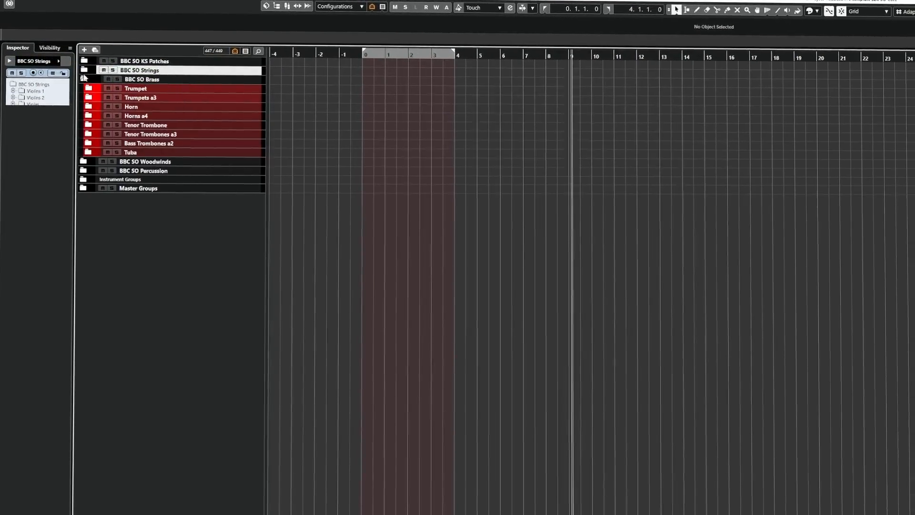
{"action": "left_click", "coordinate": [78, 79]}
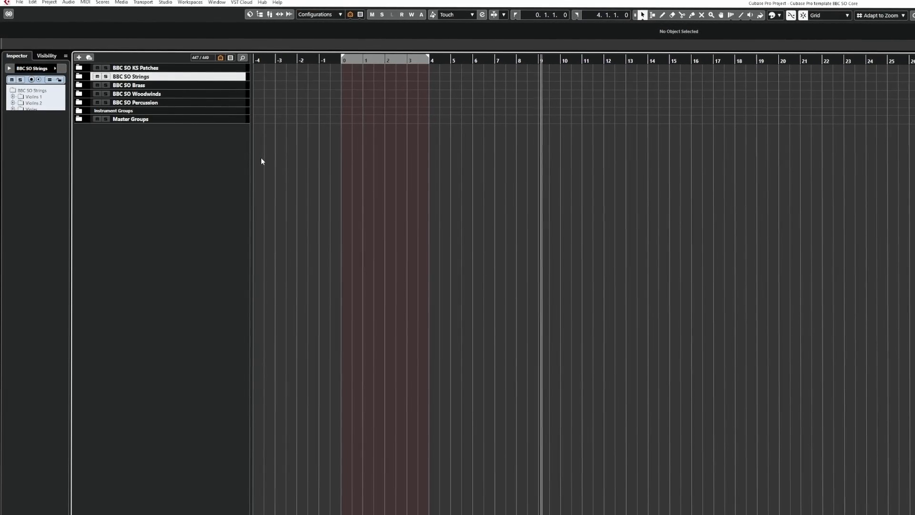
{"action": "left_click", "coordinate": [78, 86]}
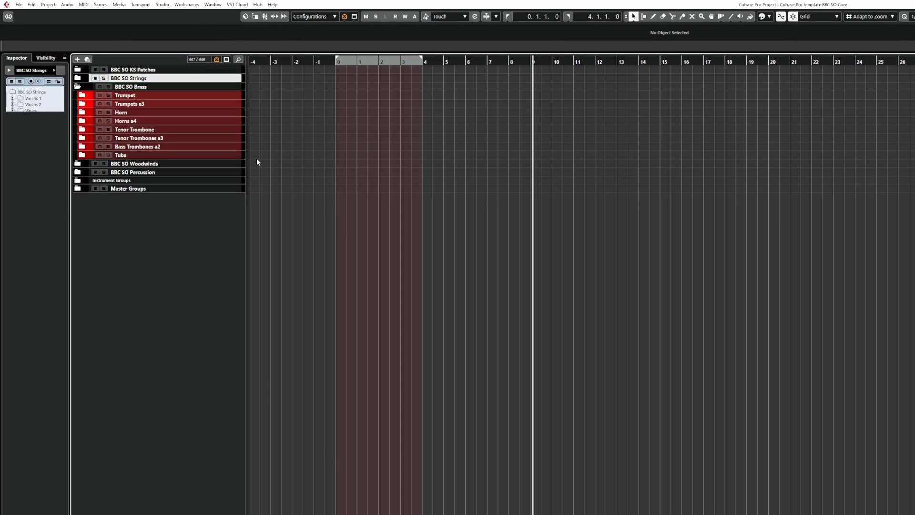
{"action": "left_click", "coordinate": [78, 77]}
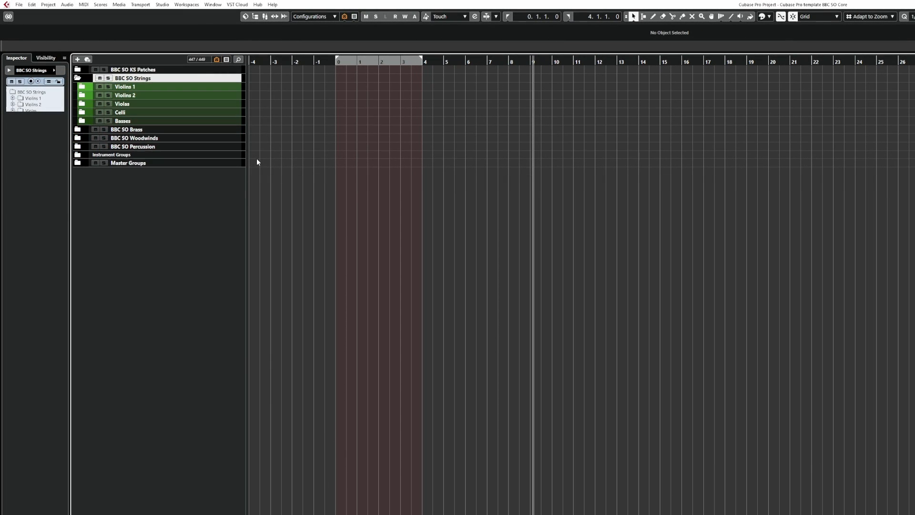
{"action": "mouse_move", "coordinate": [307, 162]}
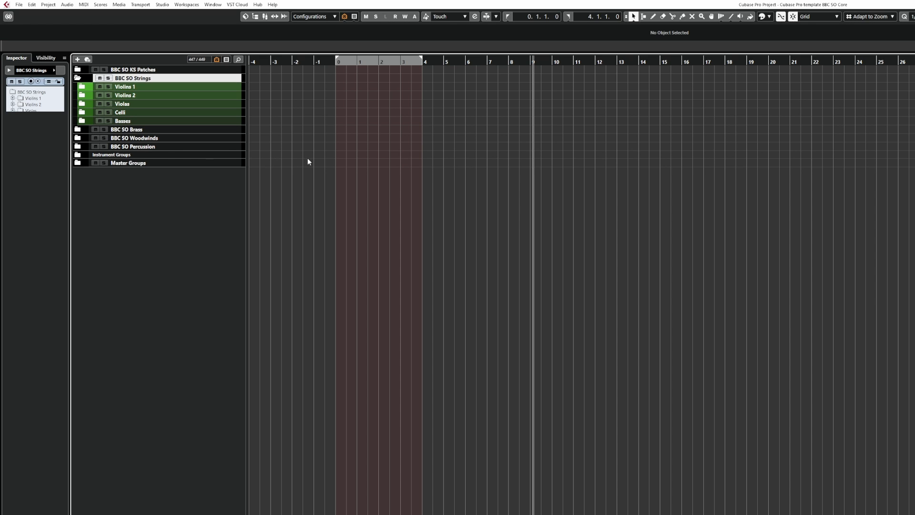
{"action": "mouse_move", "coordinate": [312, 164]}
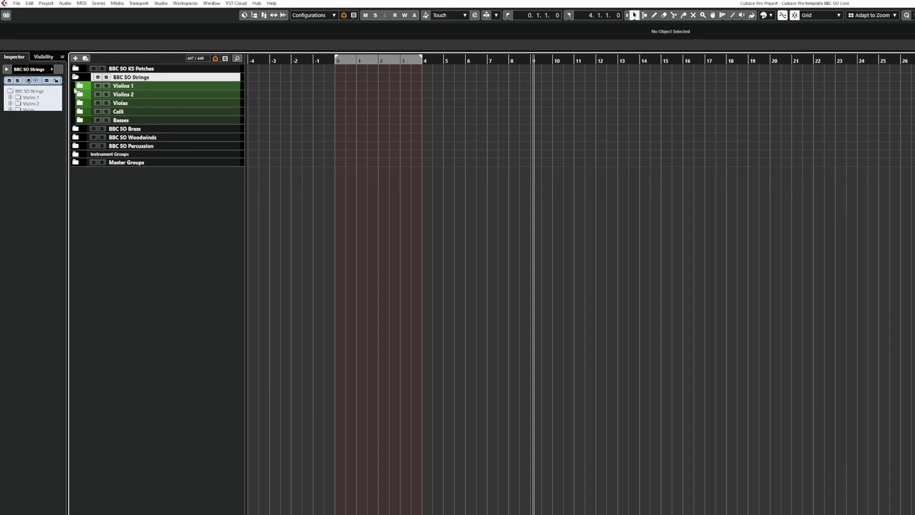
Collapse BBC SO Strings and expand BBC SO Brass to list its nine brass tracks.
{"action": "left_click", "coordinate": [75, 77]}
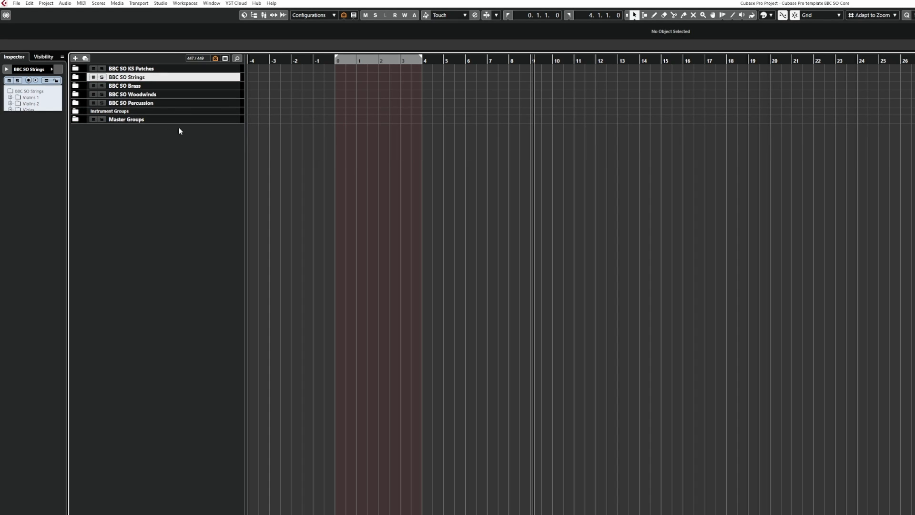
{"action": "left_click", "coordinate": [75, 86]}
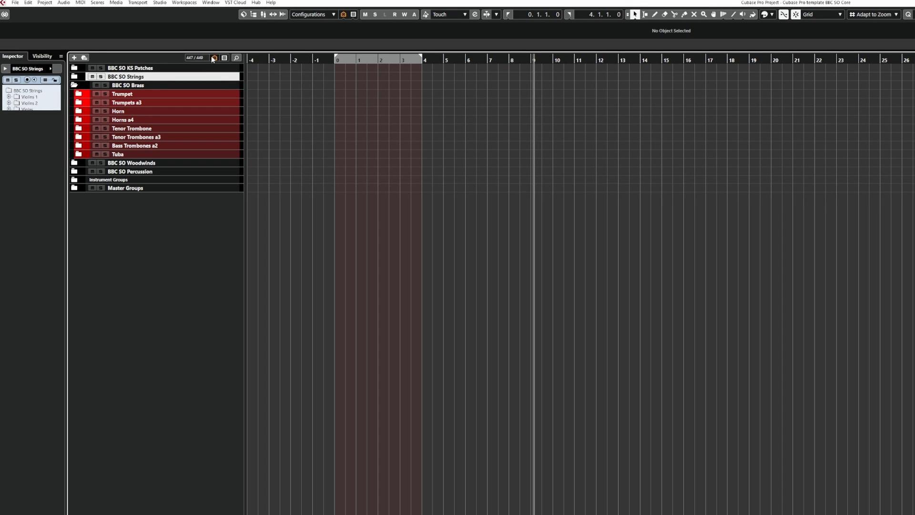
Open the Project Logical Editor from Track Visibility and add a 'Container Type Equal FolderTrack' filter.
{"action": "left_click", "coordinate": [214, 57]}
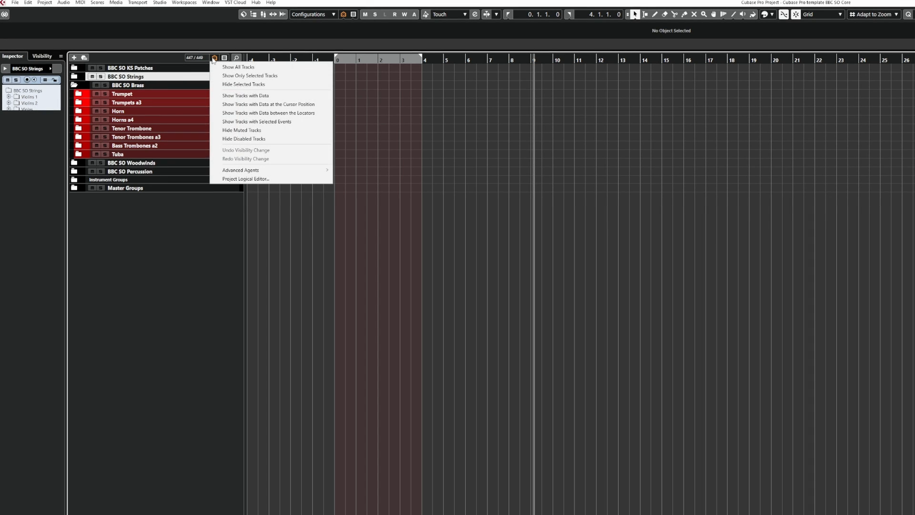
{"action": "mouse_move", "coordinate": [251, 187]}
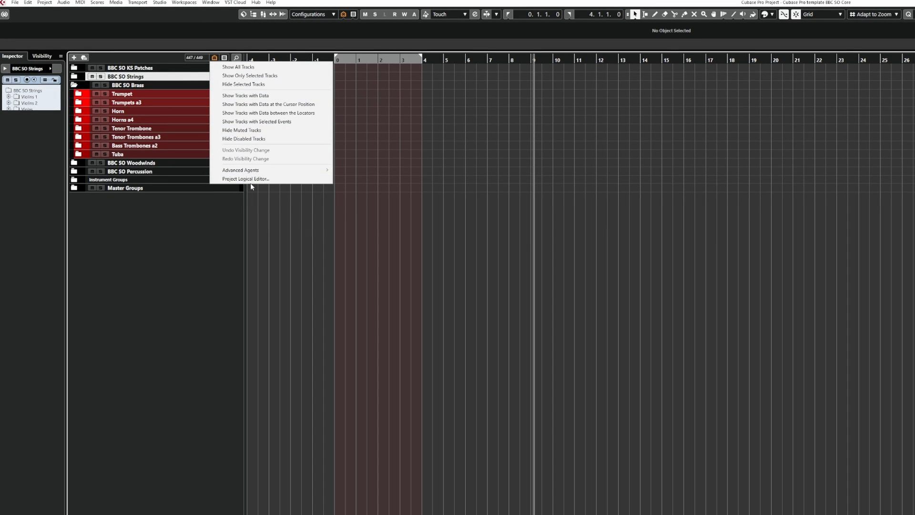
{"action": "left_click", "coordinate": [245, 179]}
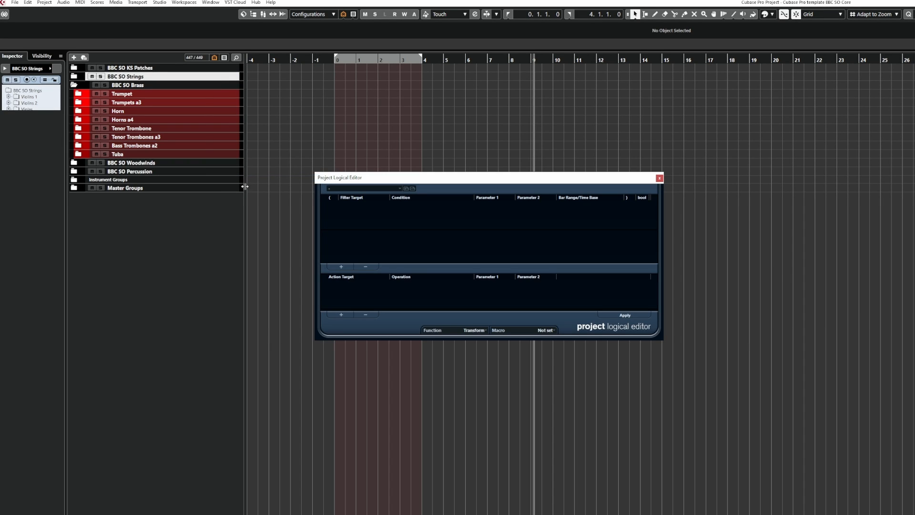
{"action": "mouse_move", "coordinate": [352, 197]}
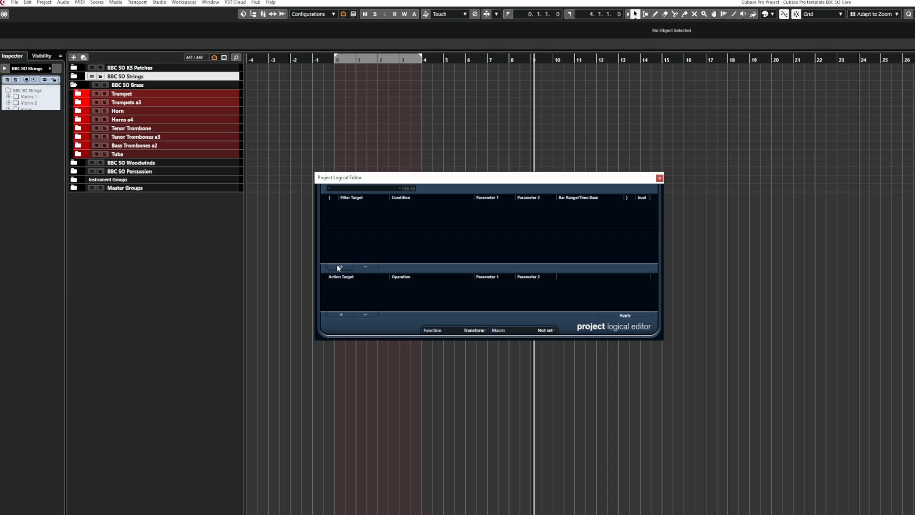
{"action": "left_click", "coordinate": [341, 267]}
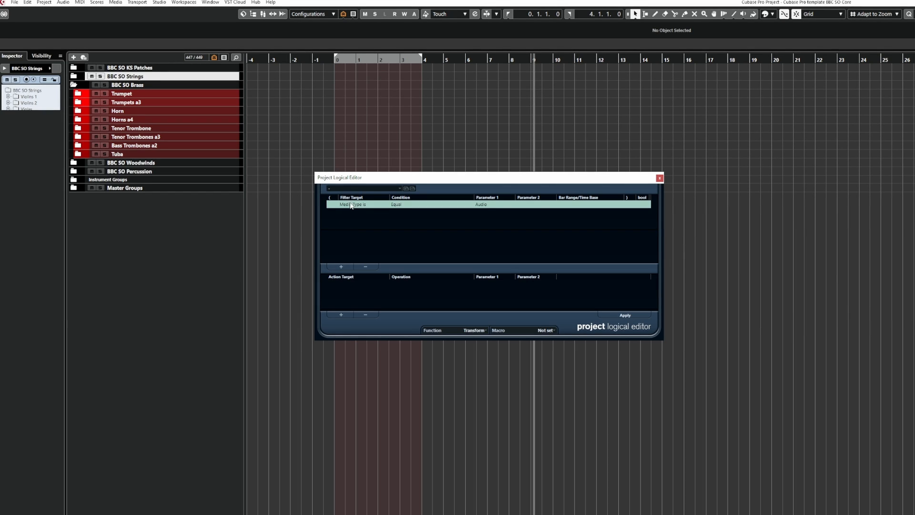
{"action": "left_click", "coordinate": [351, 204]}
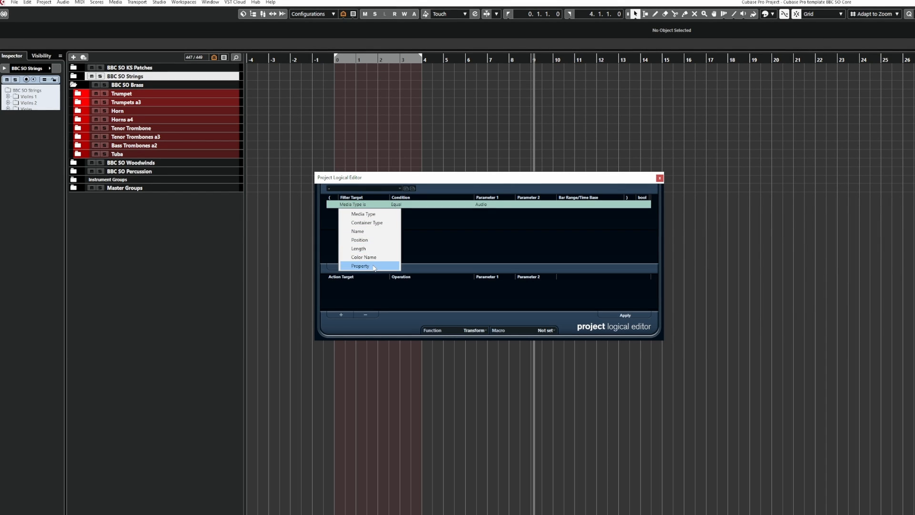
{"action": "left_click", "coordinate": [366, 223]}
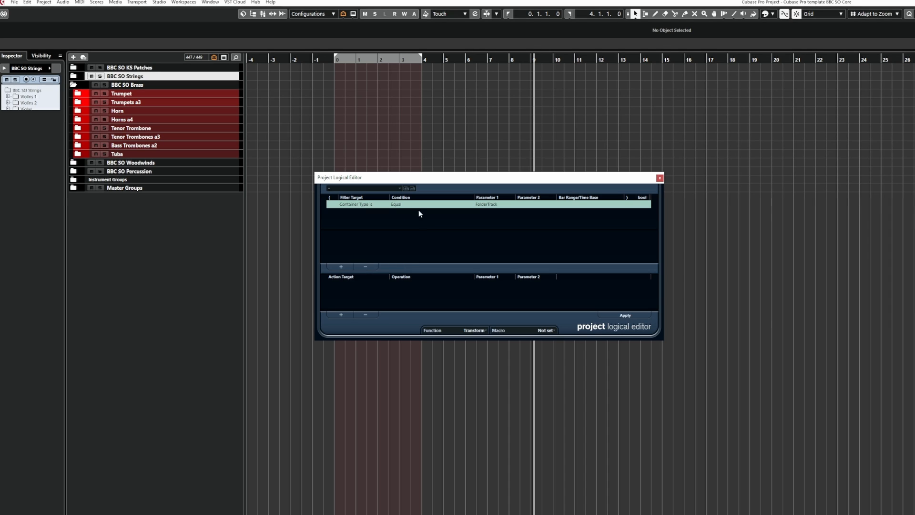
{"action": "left_click", "coordinate": [395, 205]}
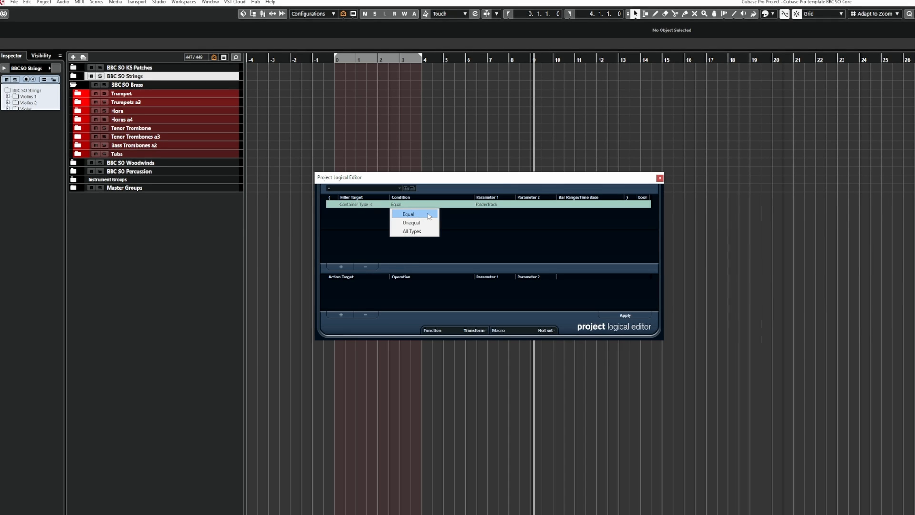
{"action": "left_click", "coordinate": [409, 214]}
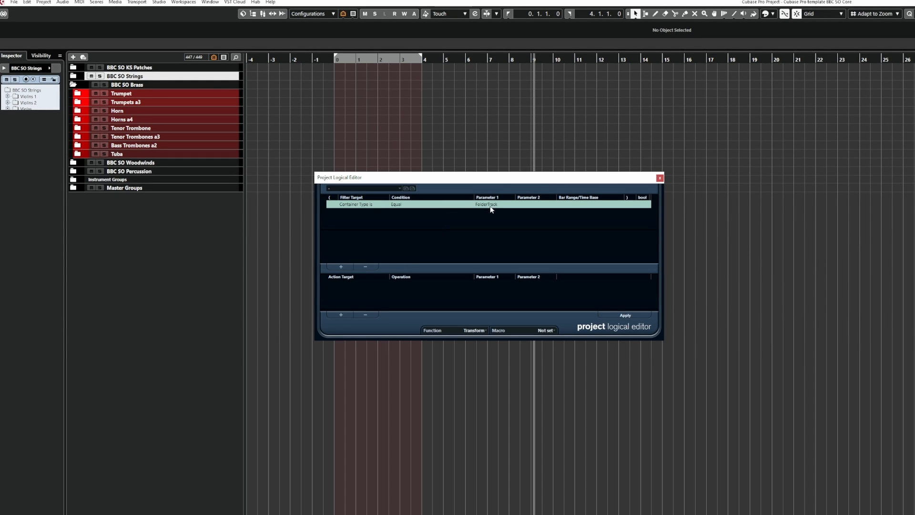
{"action": "mouse_move", "coordinate": [482, 245]}
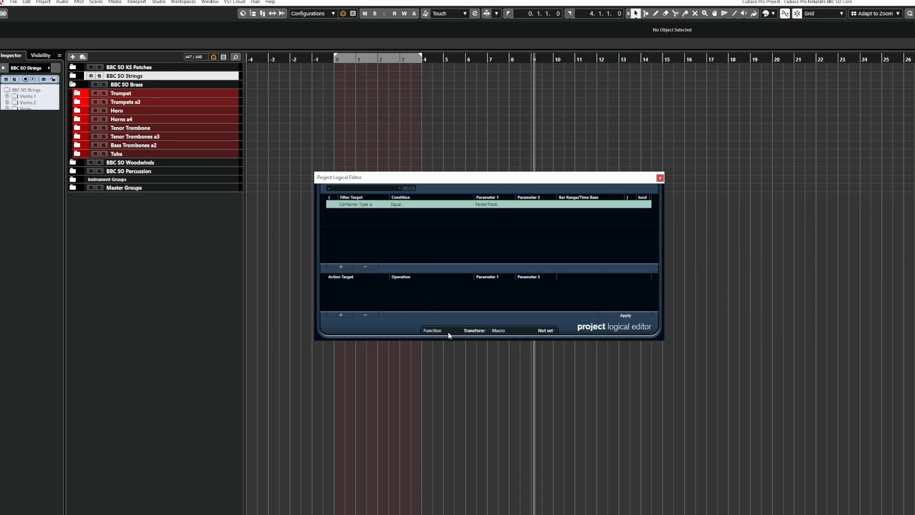
{"action": "mouse_move", "coordinate": [340, 309]}
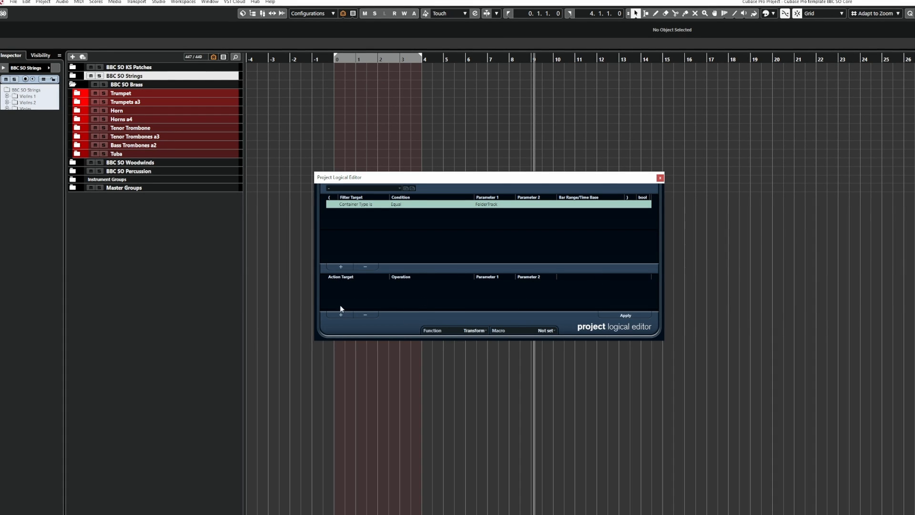
Set the action line to Track Operation, Folder operation, with Parameter 1 Close.
{"action": "left_click", "coordinate": [341, 315]}
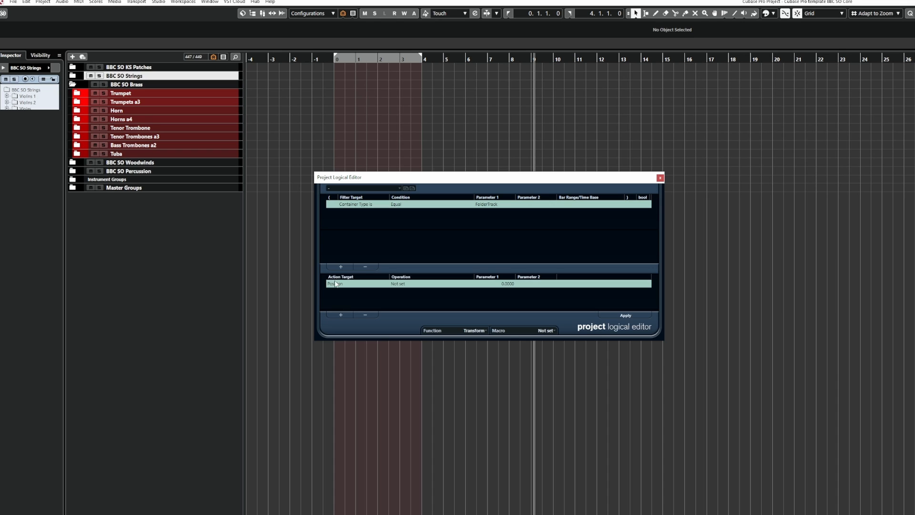
{"action": "left_click", "coordinate": [336, 283]}
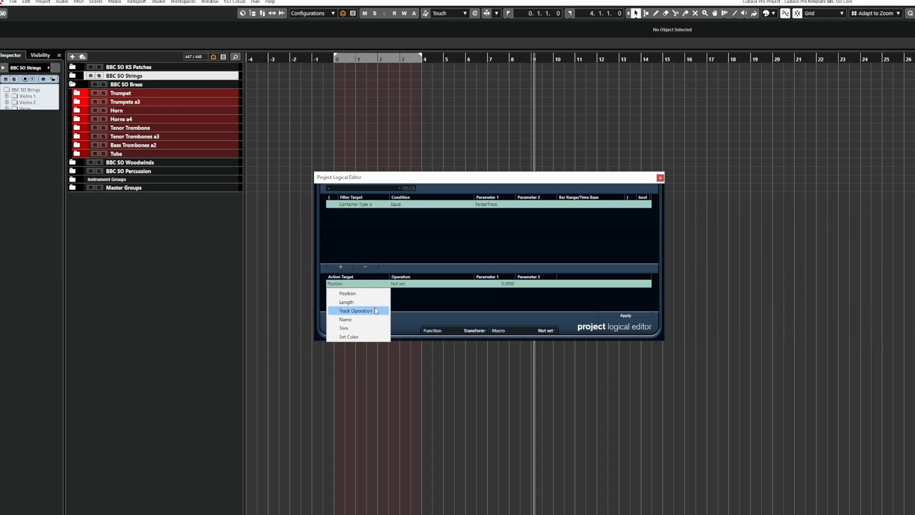
{"action": "left_click", "coordinate": [356, 310]}
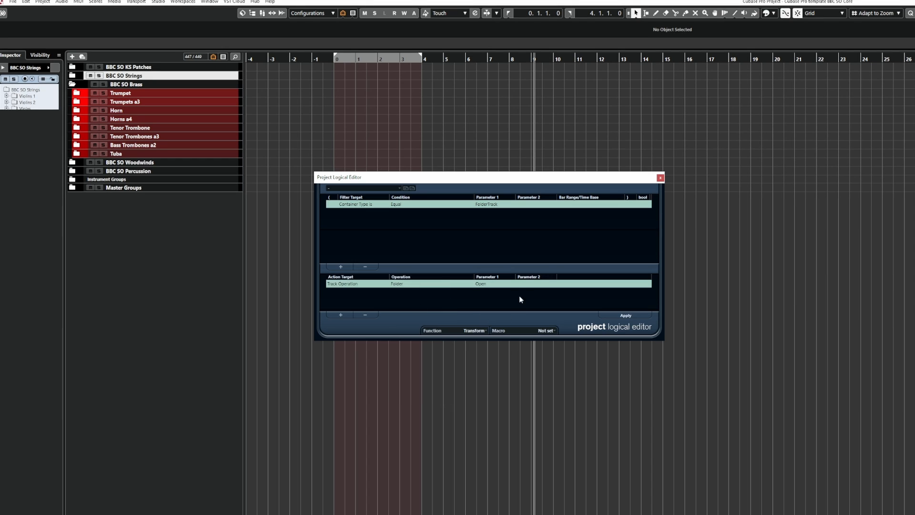
{"action": "left_click", "coordinate": [481, 283]}
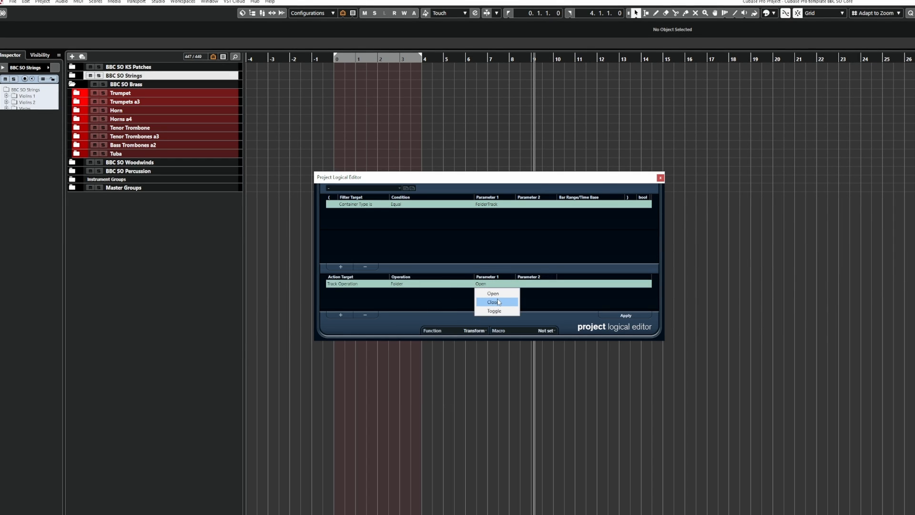
{"action": "left_click", "coordinate": [494, 302]}
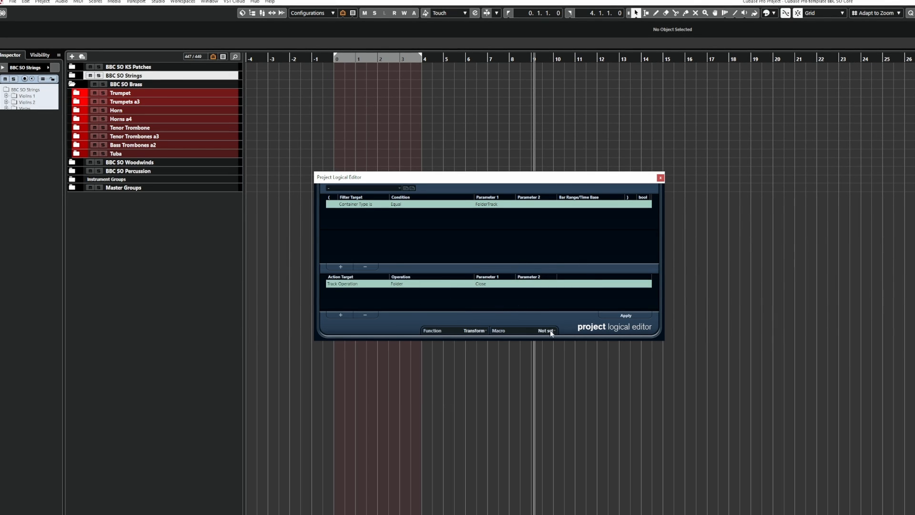
{"action": "mouse_move", "coordinate": [627, 315]}
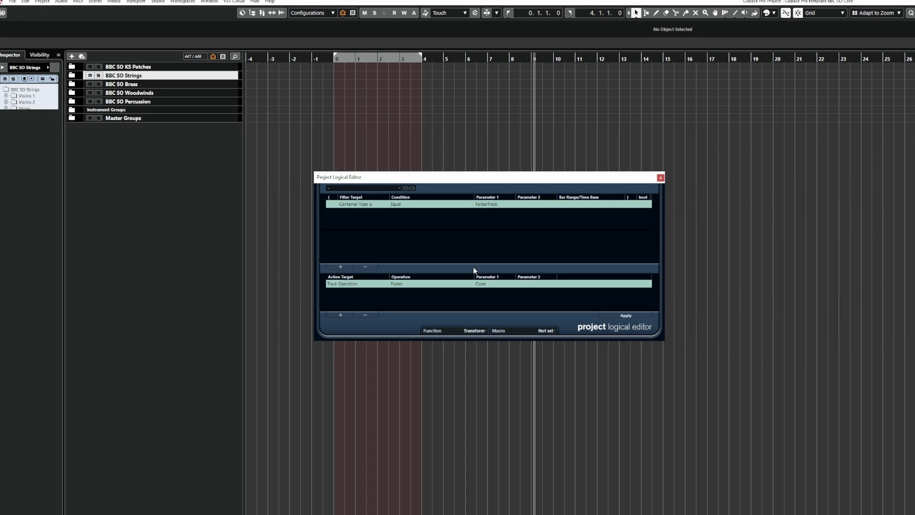
{"action": "mouse_move", "coordinate": [475, 265]}
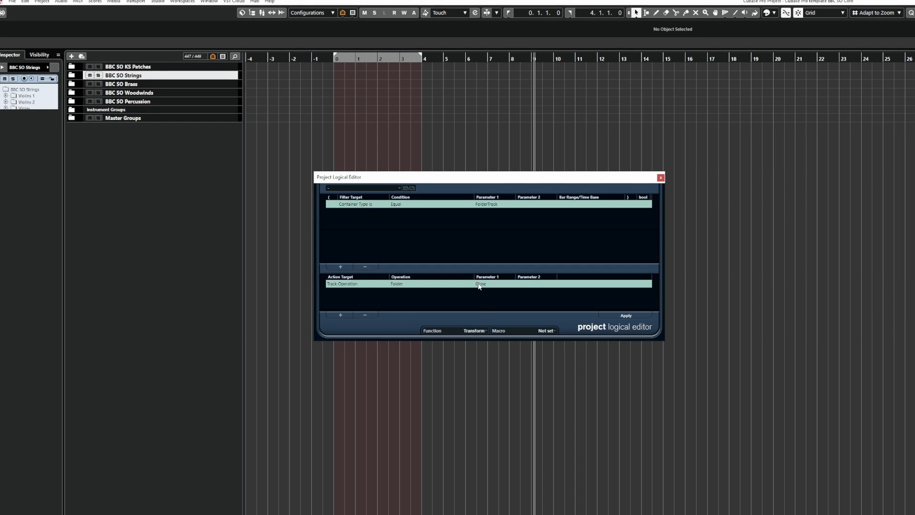
Apply a Toggle folder action twice to expand and collapse all folders, then restore Close.
{"action": "left_click", "coordinate": [481, 286]}
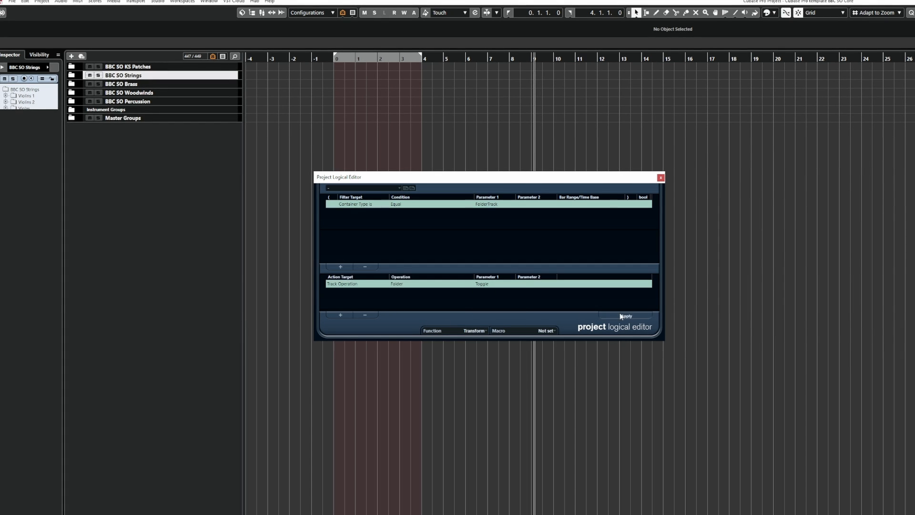
{"action": "left_click", "coordinate": [625, 315]}
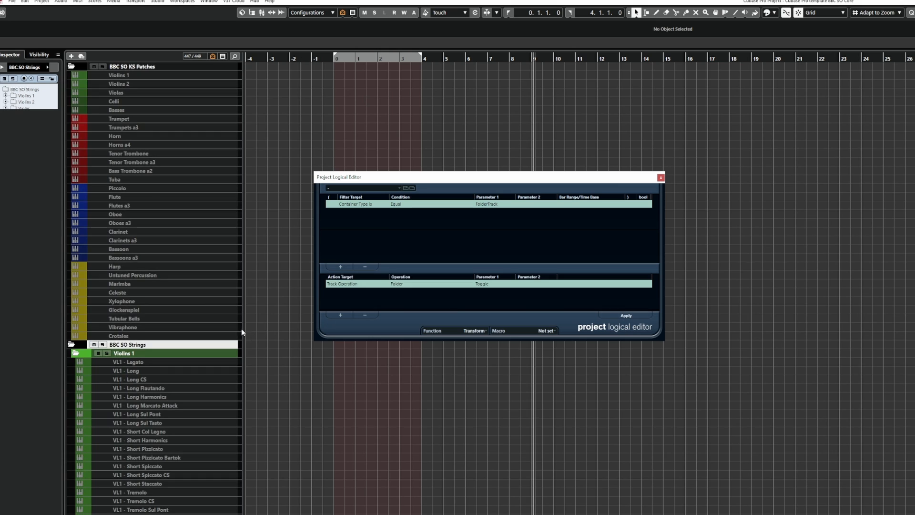
{"action": "mouse_move", "coordinate": [626, 315]}
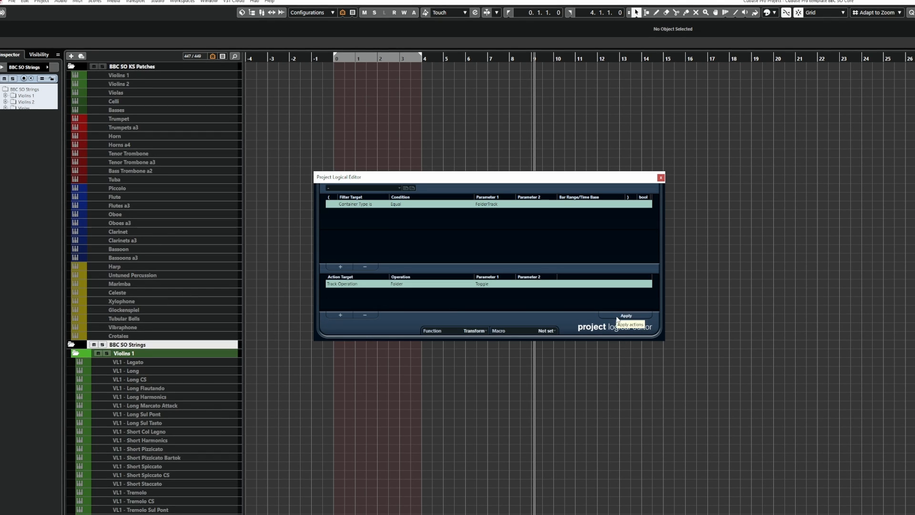
{"action": "left_click", "coordinate": [625, 315]}
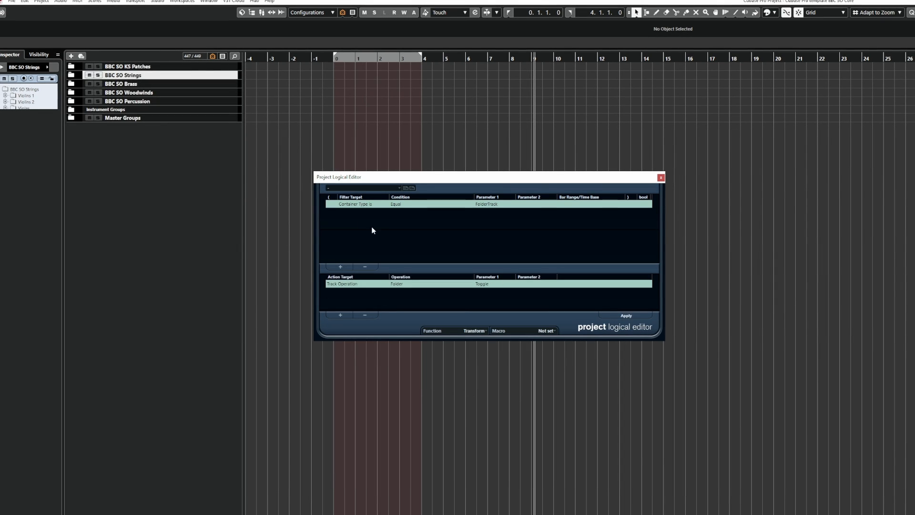
{"action": "left_click", "coordinate": [496, 283]}
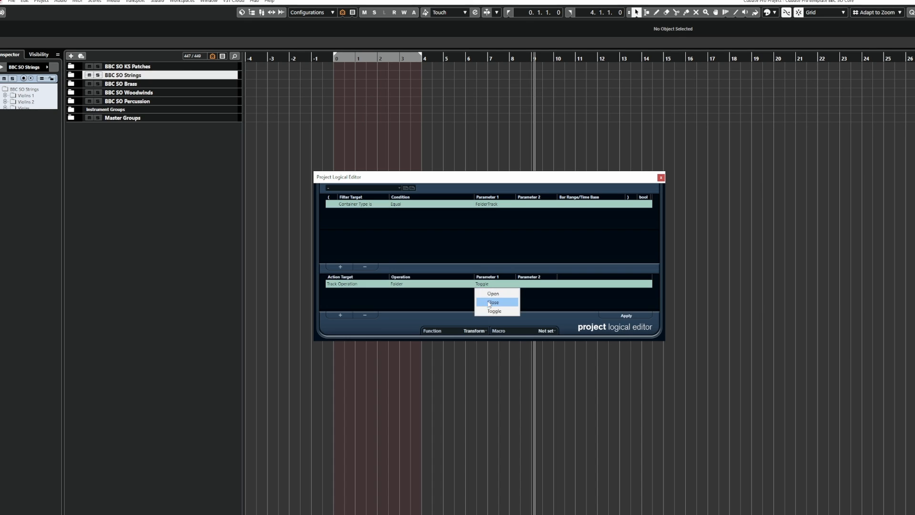
{"action": "left_click", "coordinate": [494, 302]}
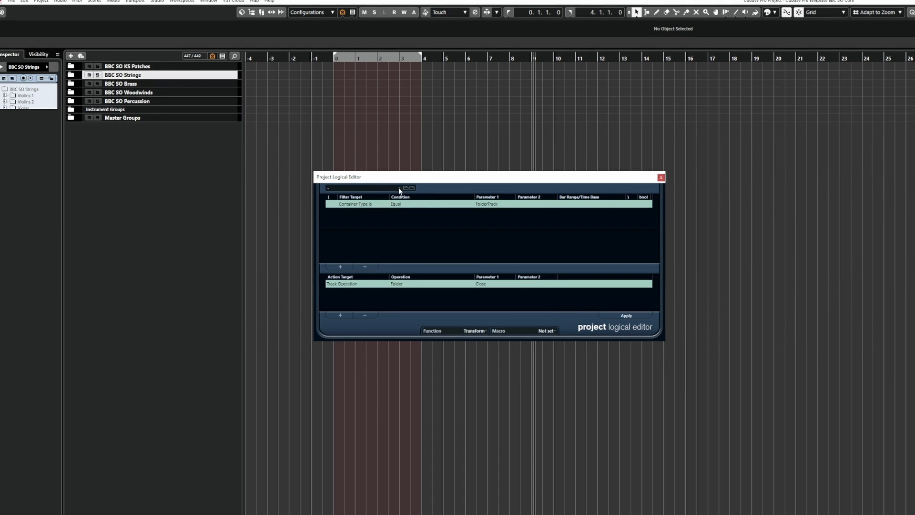
{"action": "mouse_move", "coordinate": [406, 188]}
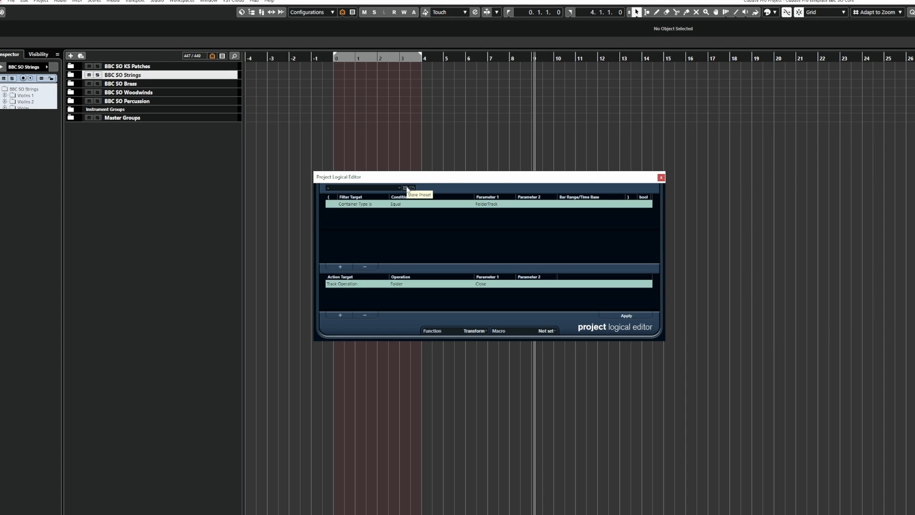
Store the close-all-folders setup as a preset named ending in 'folder close'.
{"action": "left_click", "coordinate": [406, 187]}
{"action": "type", "text": "marcus - folder"}
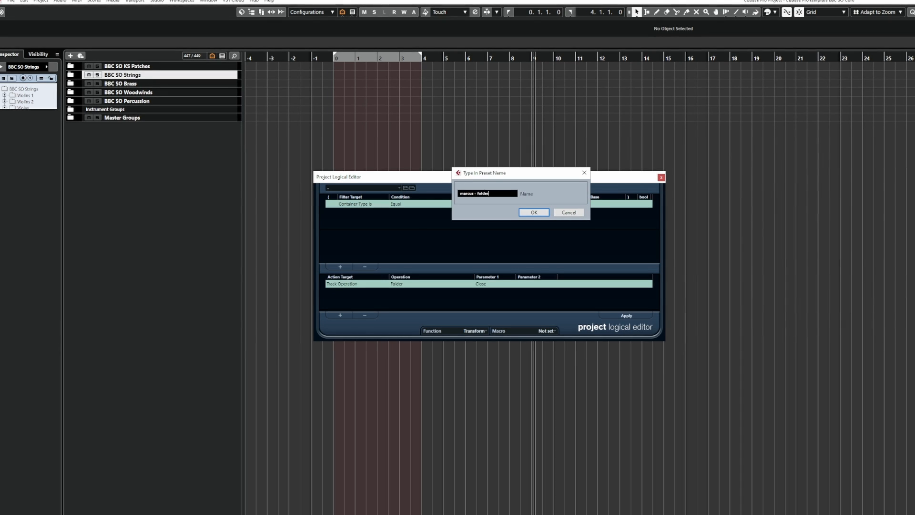
{"action": "type", "text": "close"}
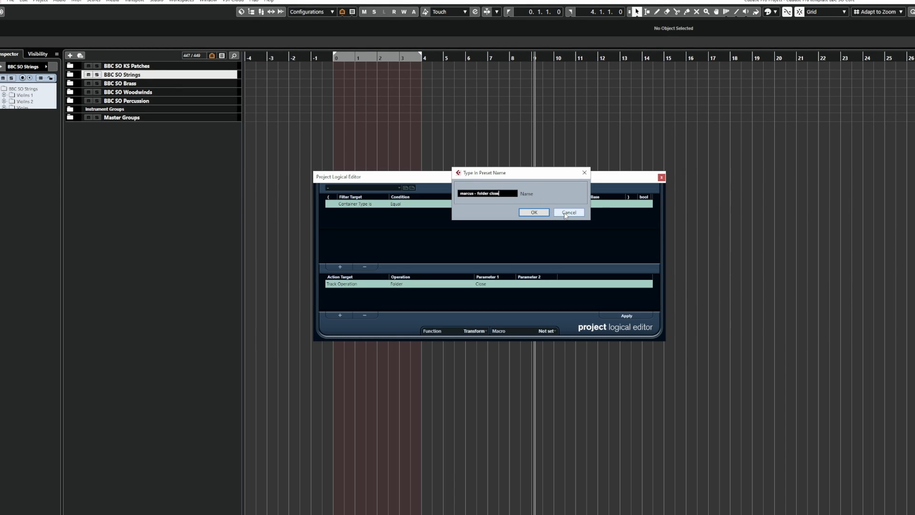
{"action": "left_click", "coordinate": [567, 212]}
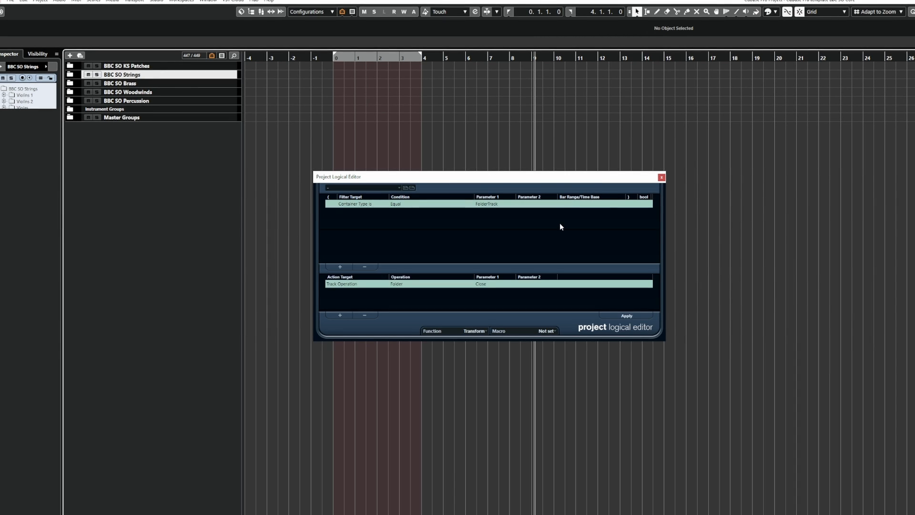
{"action": "mouse_move", "coordinate": [572, 259]}
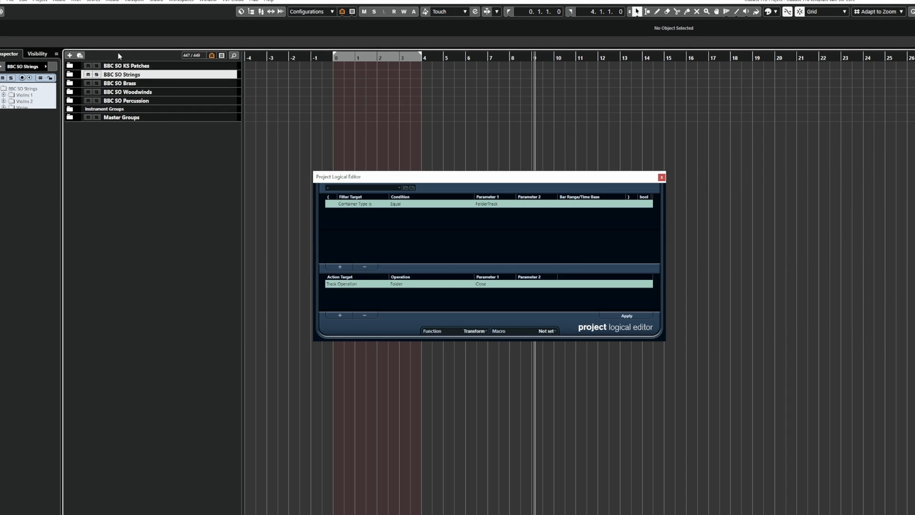
Select the BBC SO Percussion folder track in the track list.
{"action": "left_click", "coordinate": [127, 100]}
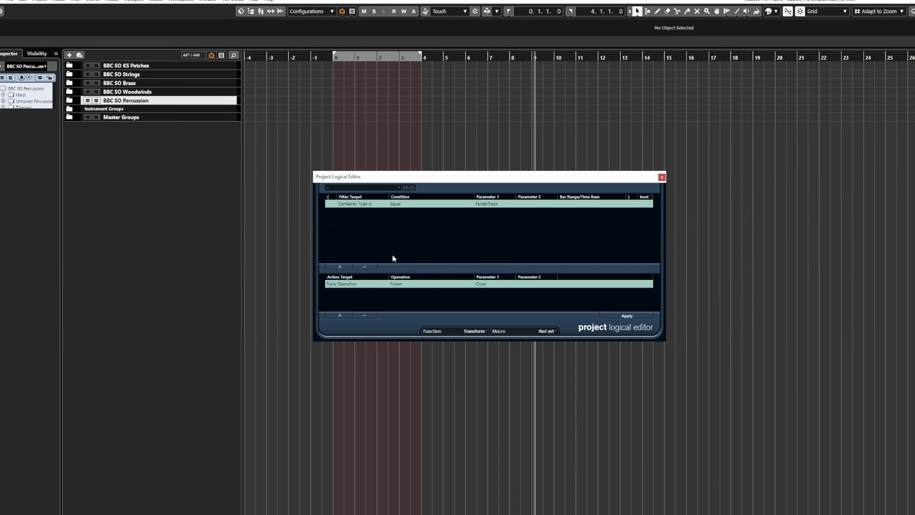
{"action": "mouse_move", "coordinate": [416, 239]}
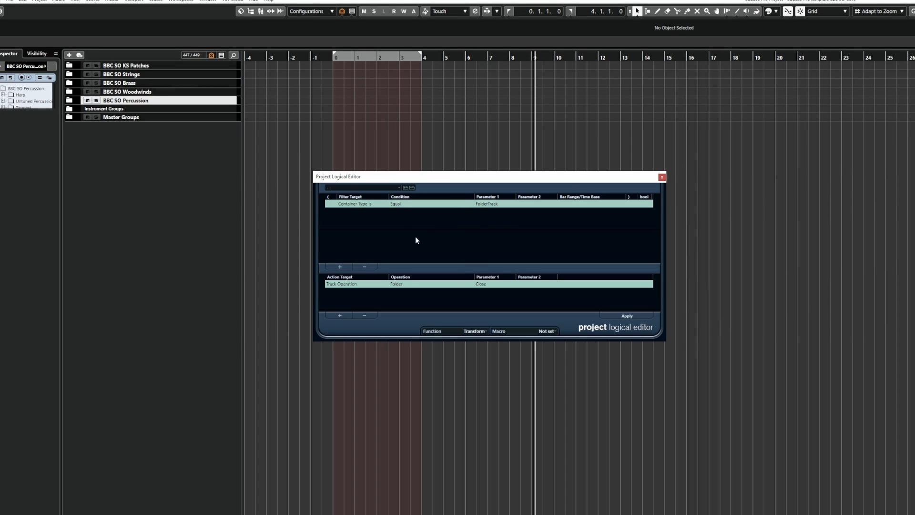
{"action": "mouse_move", "coordinate": [496, 273]}
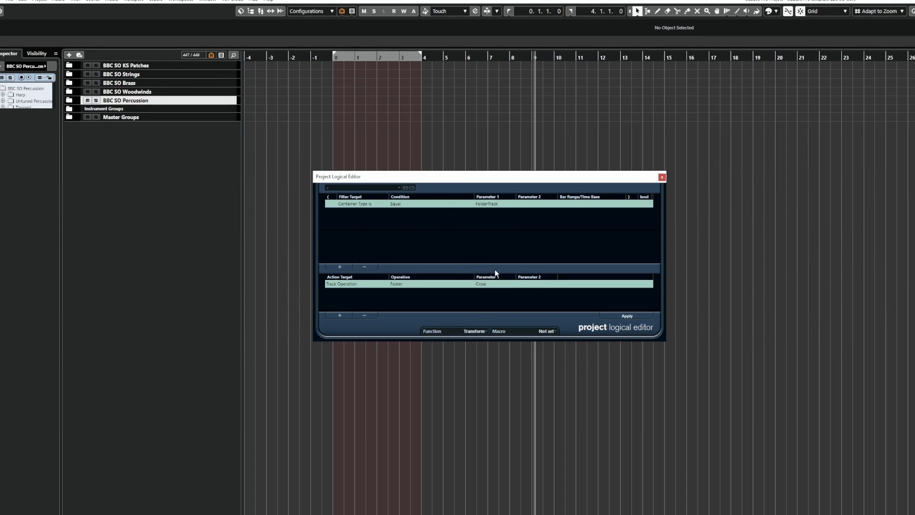
{"action": "mouse_move", "coordinate": [451, 254]}
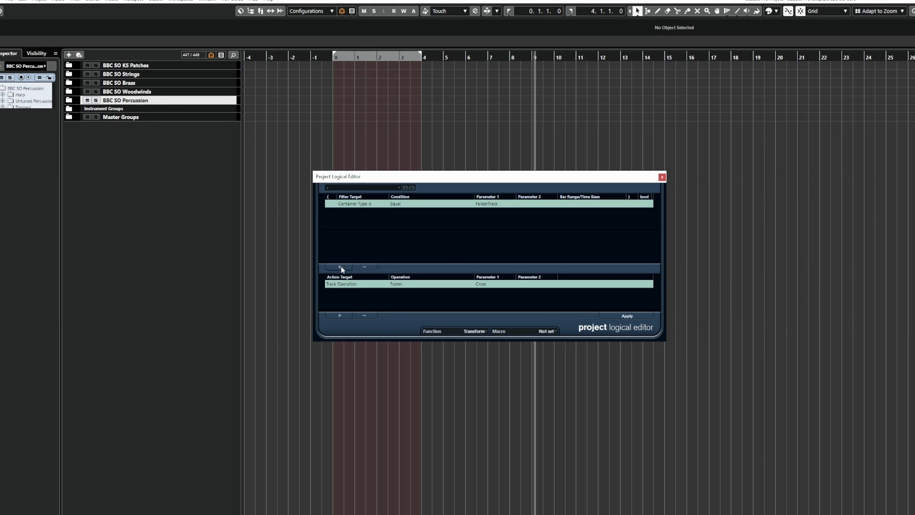
Add a second filter line: Name Contains 'BBC SO Percussion'.
{"action": "left_click", "coordinate": [338, 268]}
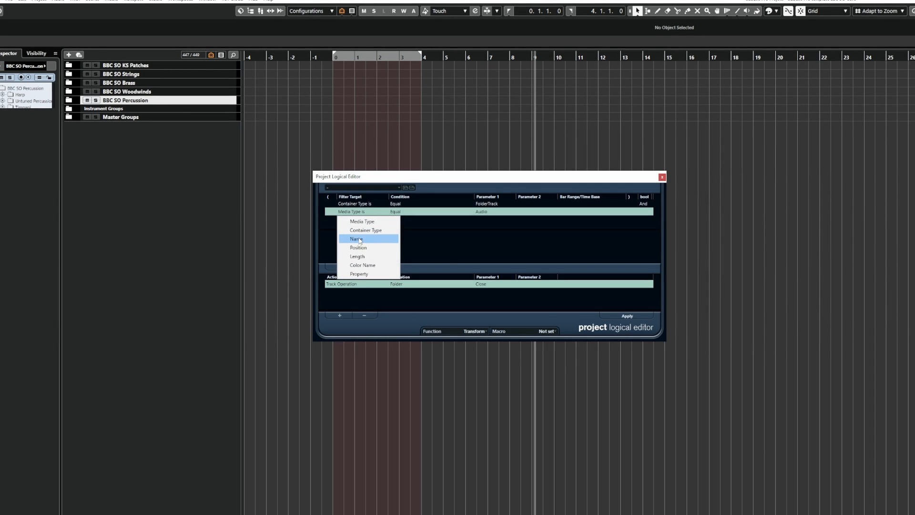
{"action": "left_click", "coordinate": [356, 238]}
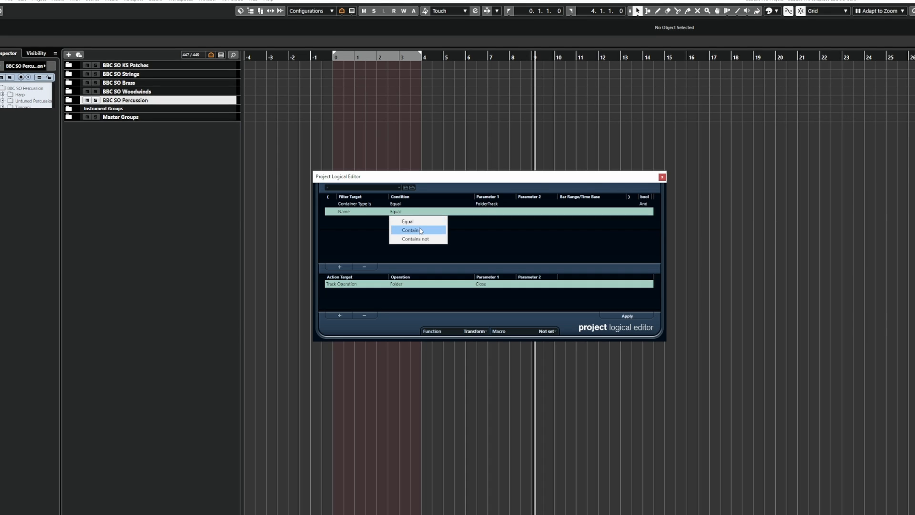
{"action": "left_click", "coordinate": [410, 230]}
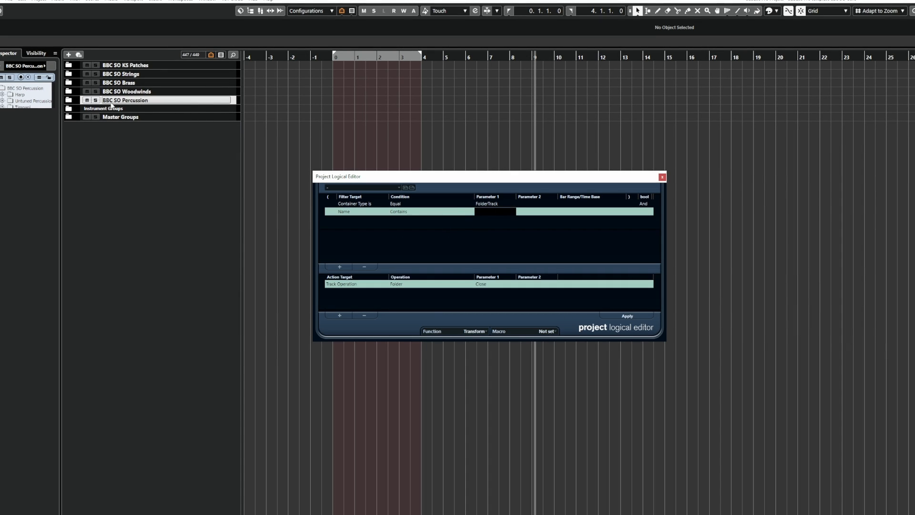
{"action": "type", "text": "BBC SO Percussion"}
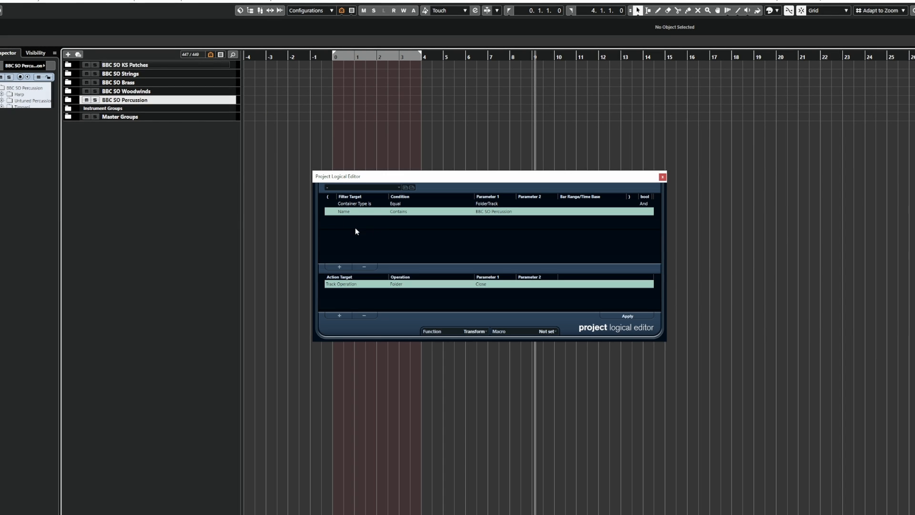
{"action": "mouse_move", "coordinate": [490, 436]}
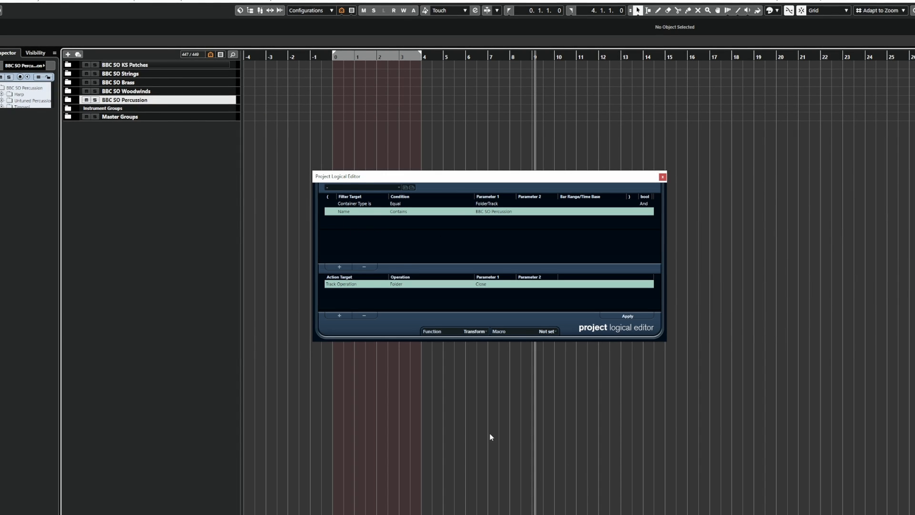
{"action": "mouse_move", "coordinate": [421, 309]}
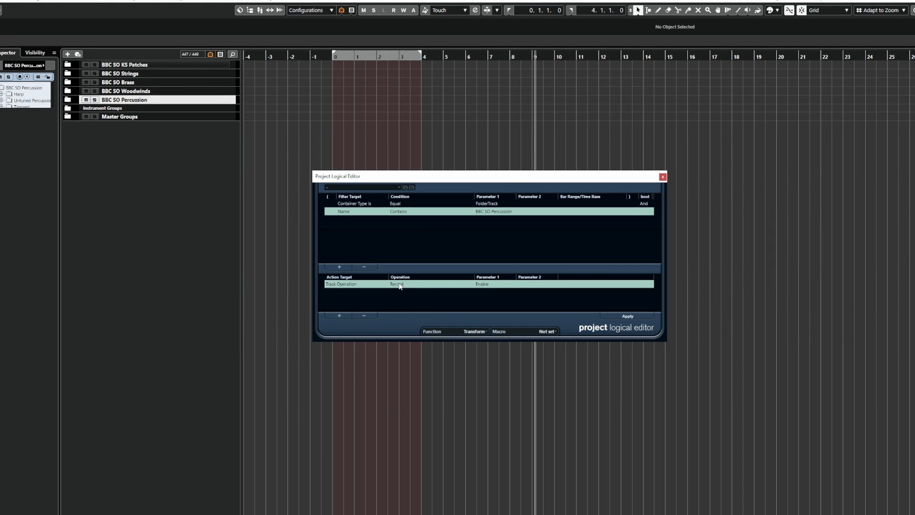
Switch the folder action to Open and apply it to expand BBC SO Percussion.
{"action": "left_click", "coordinate": [481, 284]}
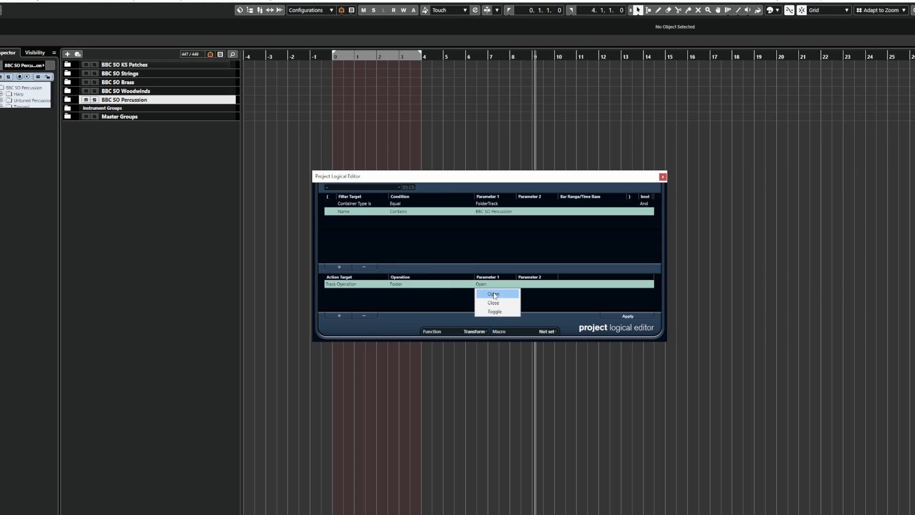
{"action": "left_click", "coordinate": [494, 294]}
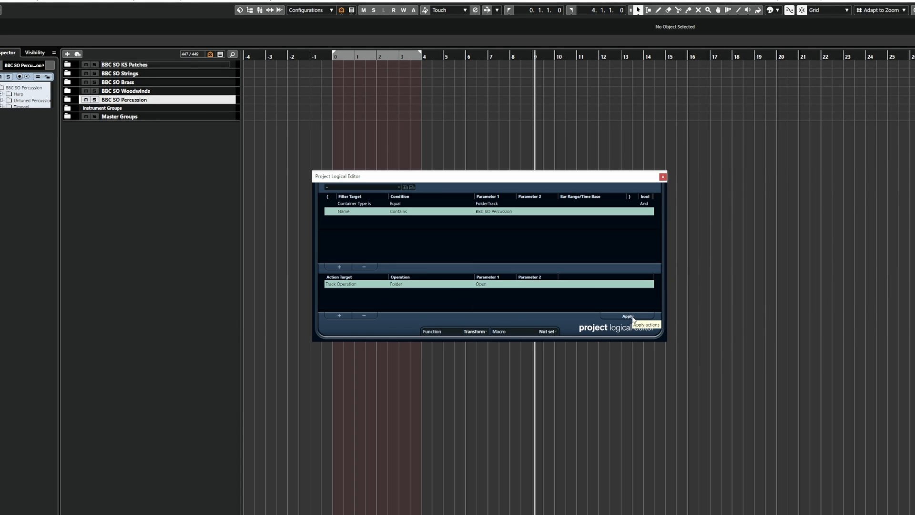
{"action": "left_click", "coordinate": [627, 315]}
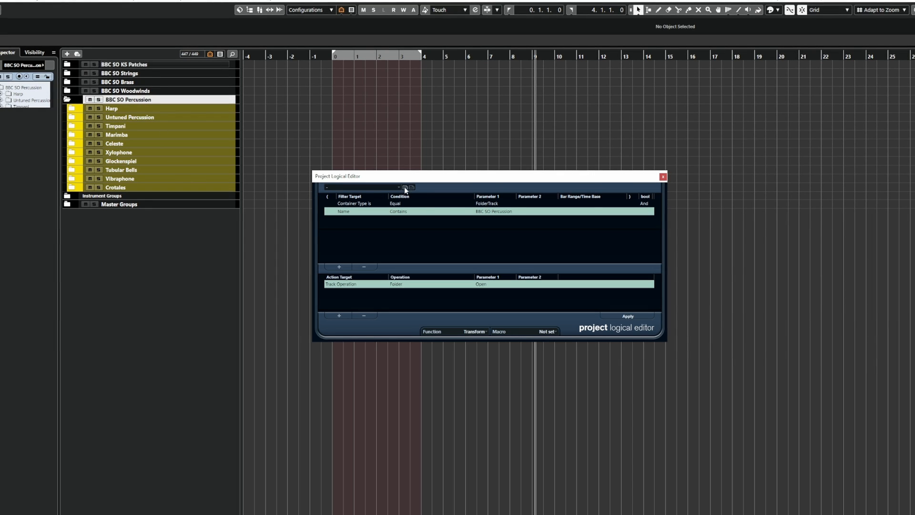
Save the rule as a preset ending in 'Perc Folder Open' and close the Logical Editor.
{"action": "left_click", "coordinate": [405, 187]}
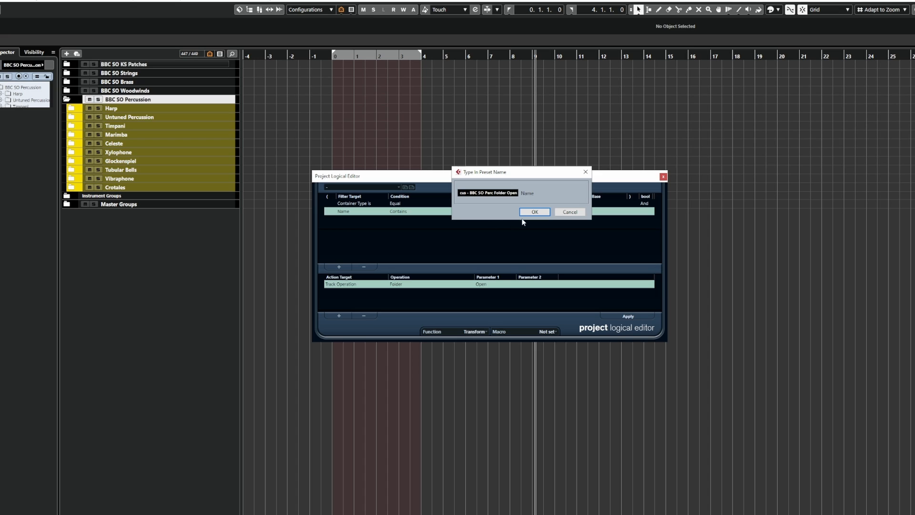
{"action": "left_click", "coordinate": [534, 211]}
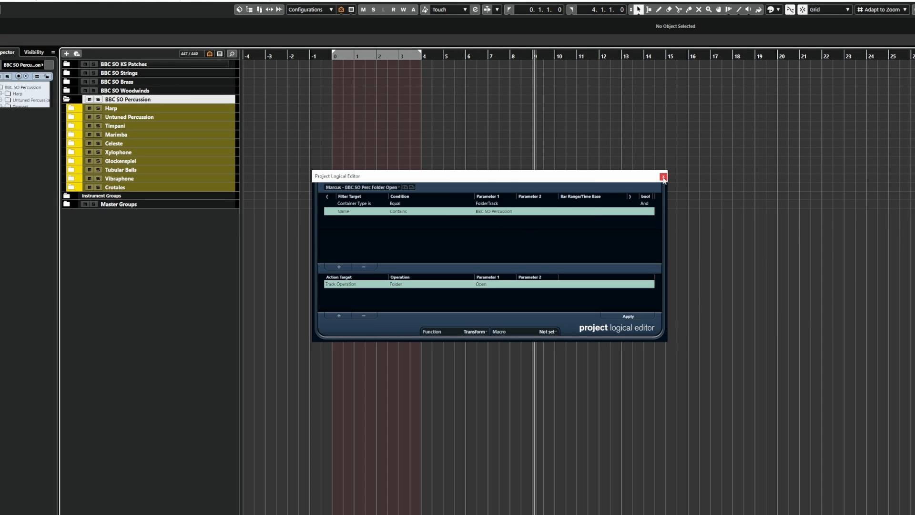
{"action": "left_click", "coordinate": [662, 177]}
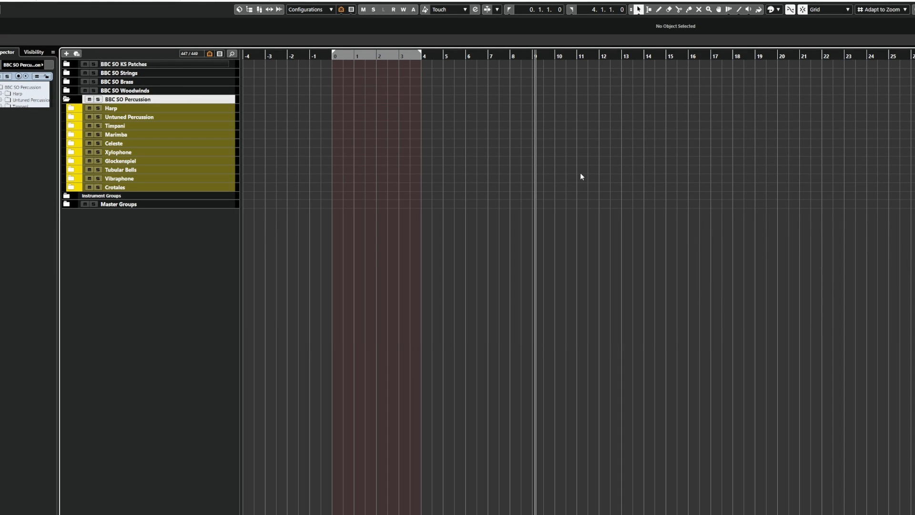
Open Key Commands with macros shown and browse the Strings and Brass folder macros.
{"action": "left_click", "coordinate": [18, 5]}
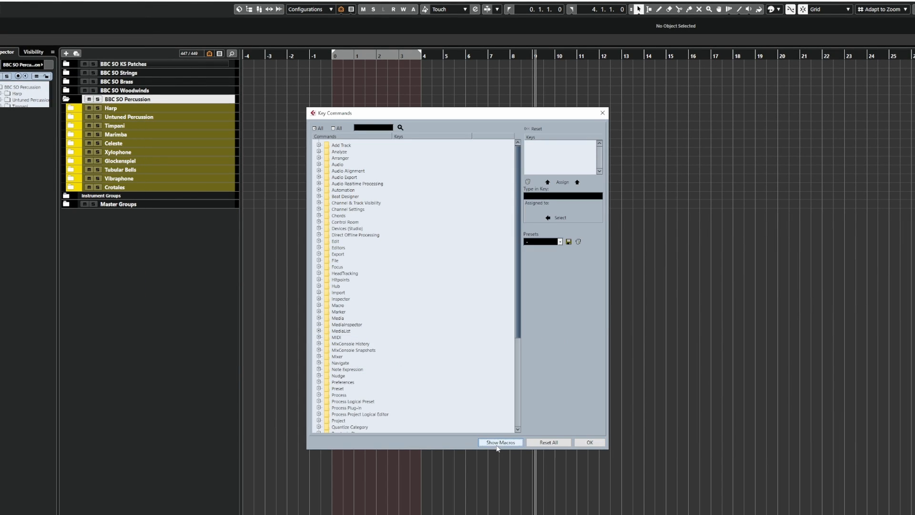
{"action": "mouse_move", "coordinate": [448, 446]}
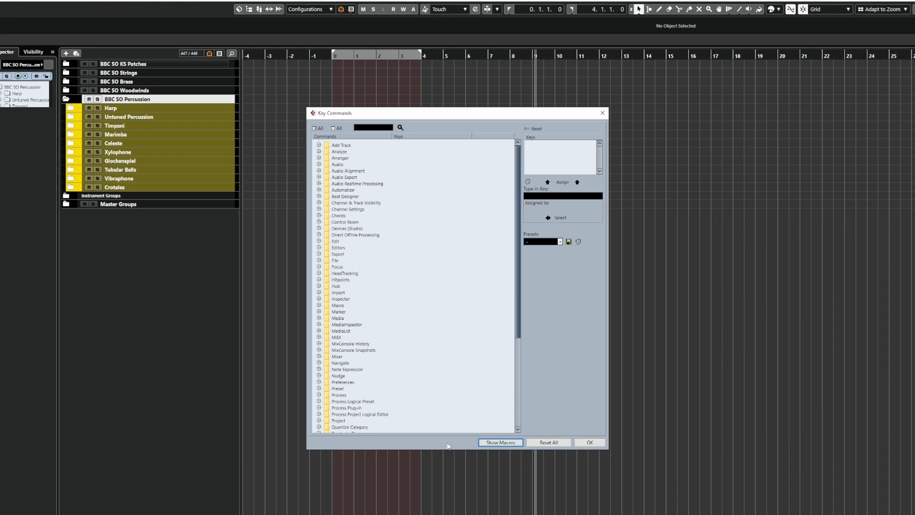
{"action": "left_click", "coordinate": [499, 442]}
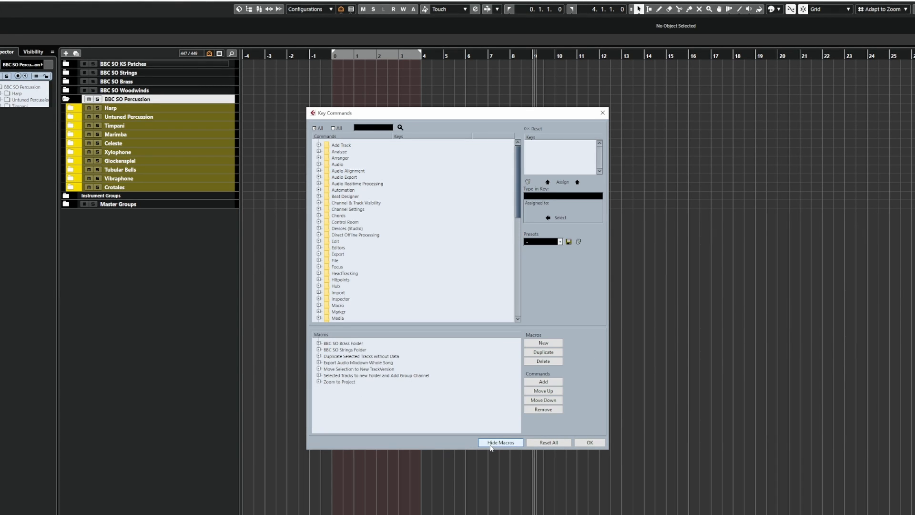
{"action": "left_click", "coordinate": [344, 348]}
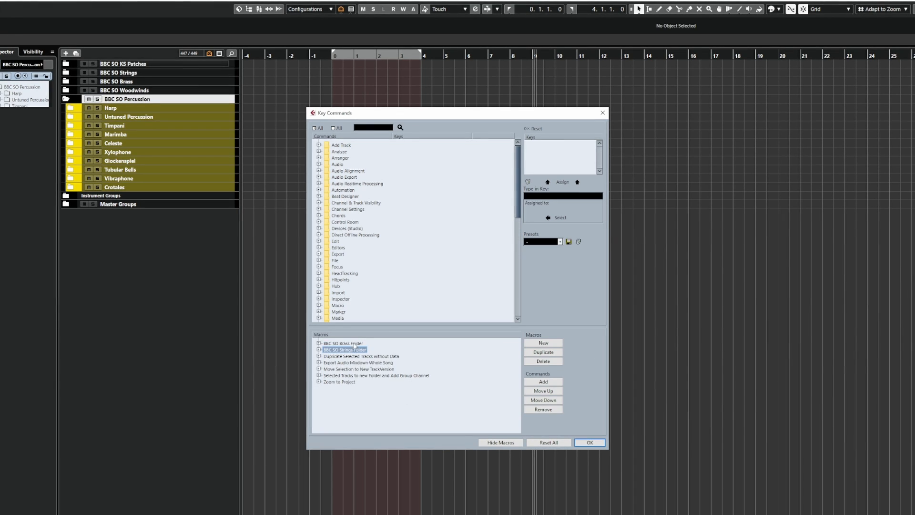
{"action": "left_click", "coordinate": [343, 343]}
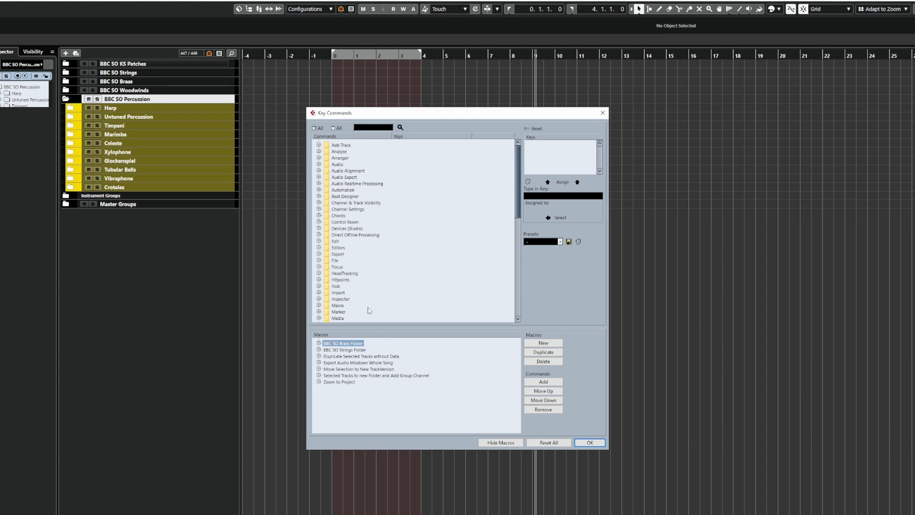
{"action": "mouse_move", "coordinate": [461, 490]}
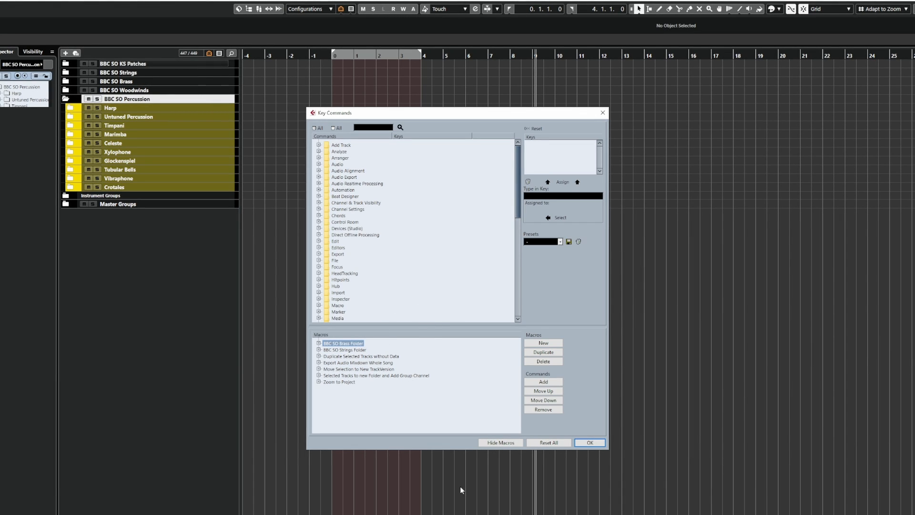
{"action": "mouse_move", "coordinate": [499, 403]}
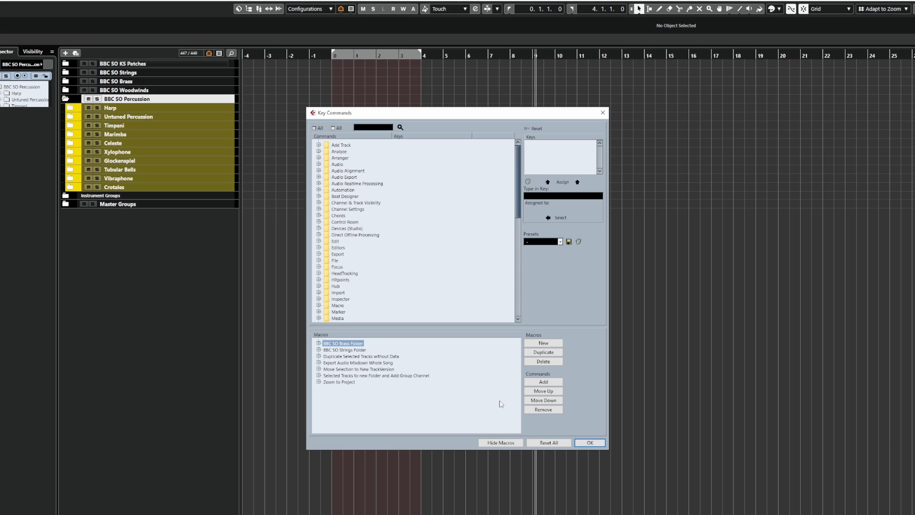
{"action": "mouse_move", "coordinate": [473, 401]}
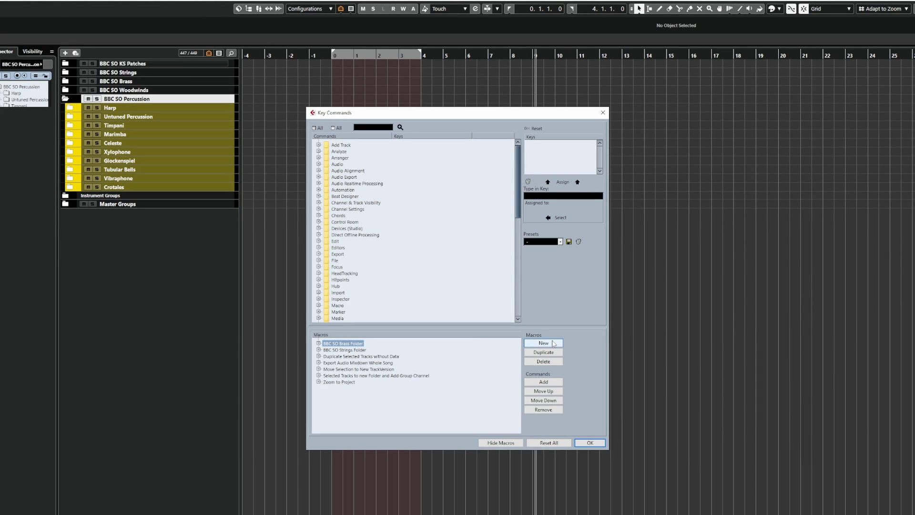
Create a macro named 'BBC SO Percussion' and select it for editing.
{"action": "left_click", "coordinate": [543, 343]}
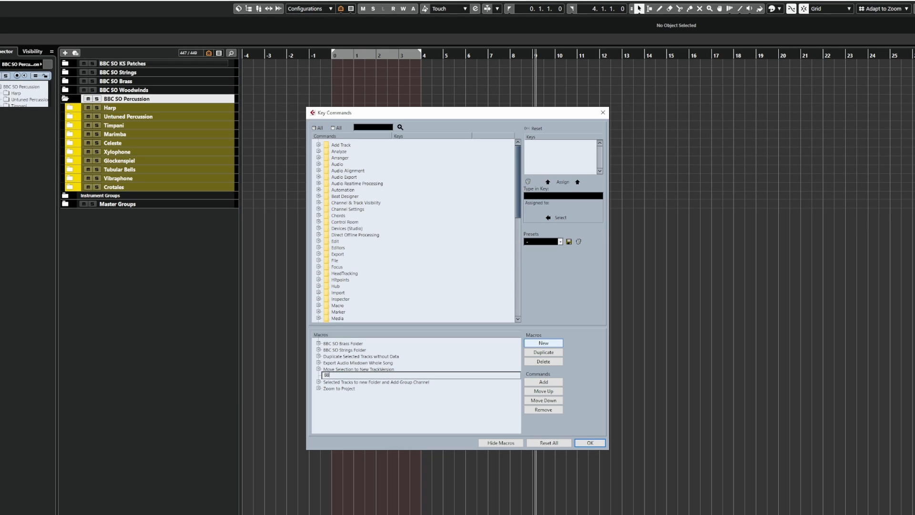
{"action": "type", "text": "BBC SO Percussi"}
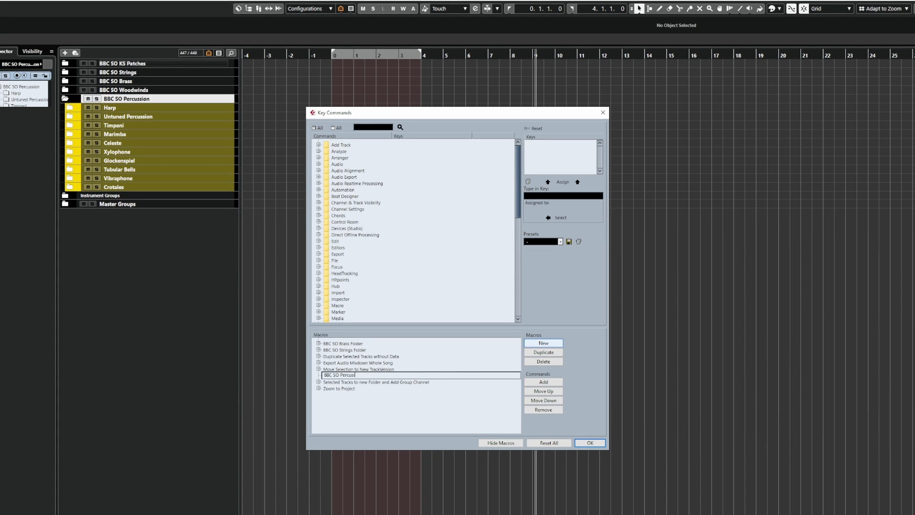
{"action": "key", "text": "Backspace"}
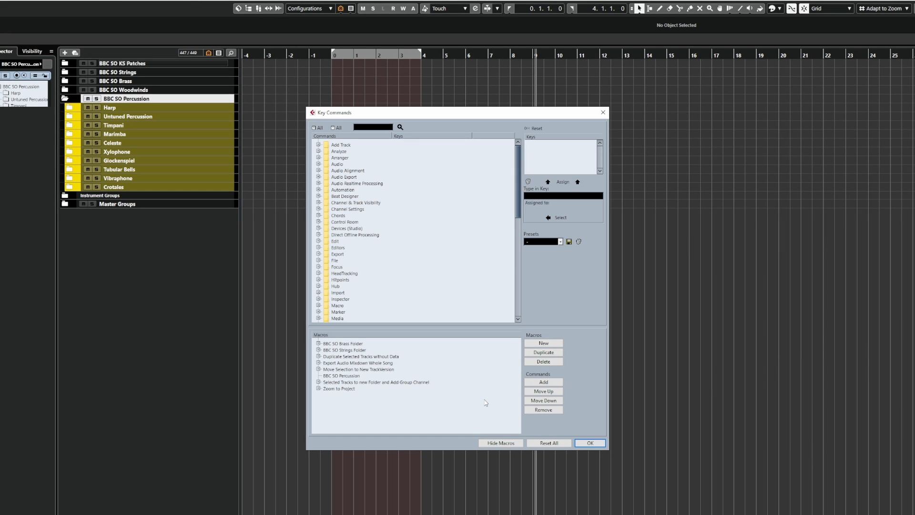
{"action": "left_click", "coordinate": [341, 375]}
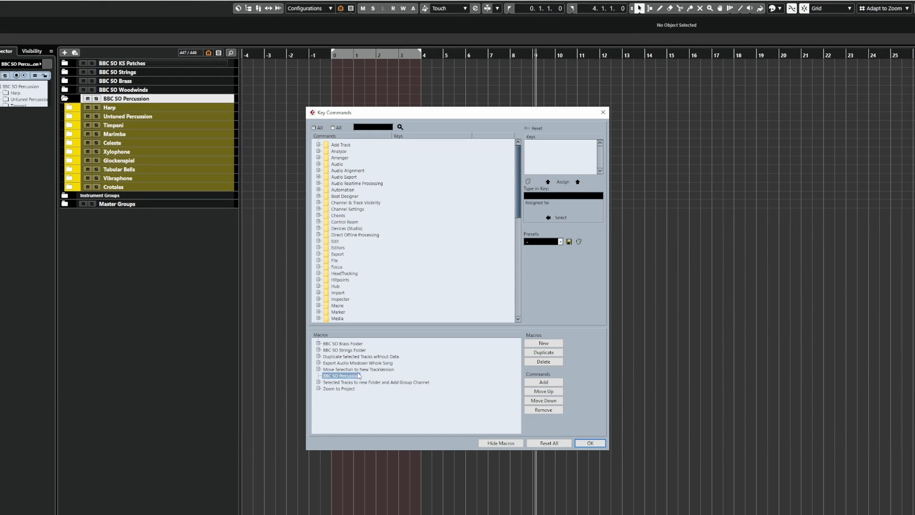
{"action": "mouse_move", "coordinate": [439, 361]}
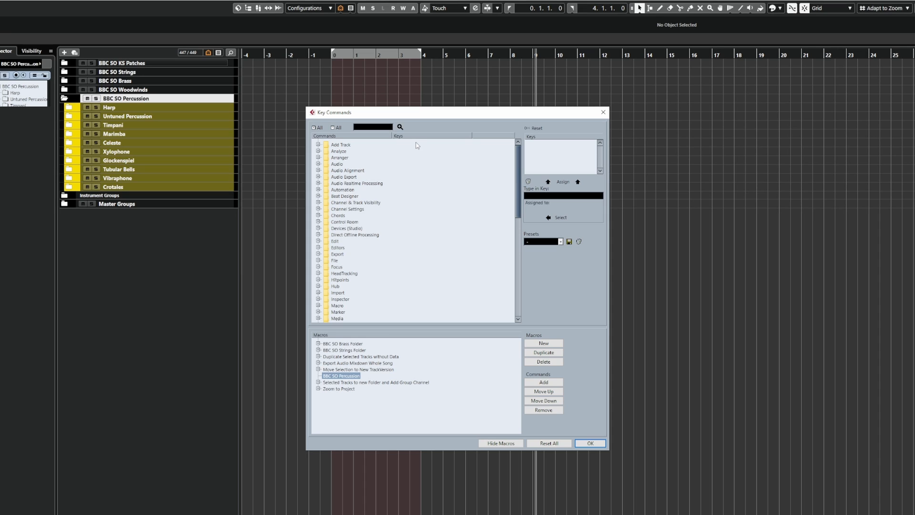
Add the Folder Close preset, then the BBC SO Perc Folder Open preset, to the macro.
{"action": "type", "text": "maruci"}
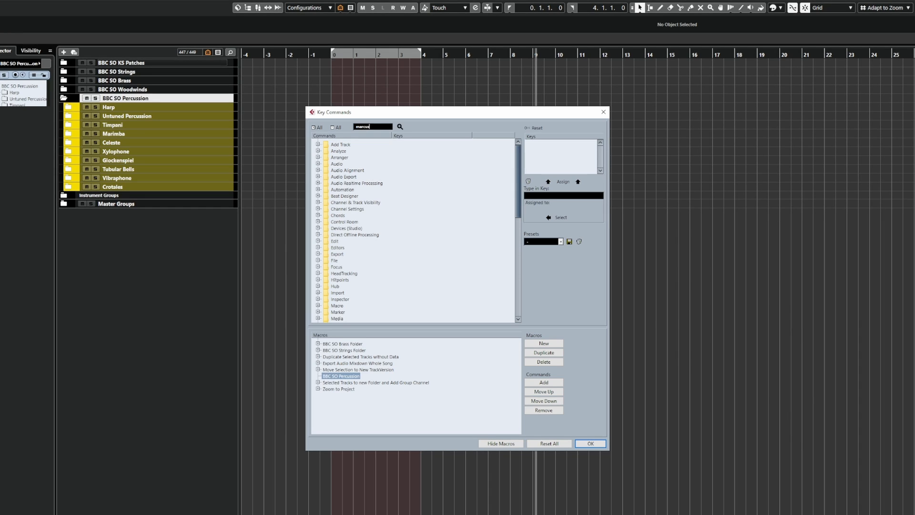
{"action": "left_click", "coordinate": [399, 127]}
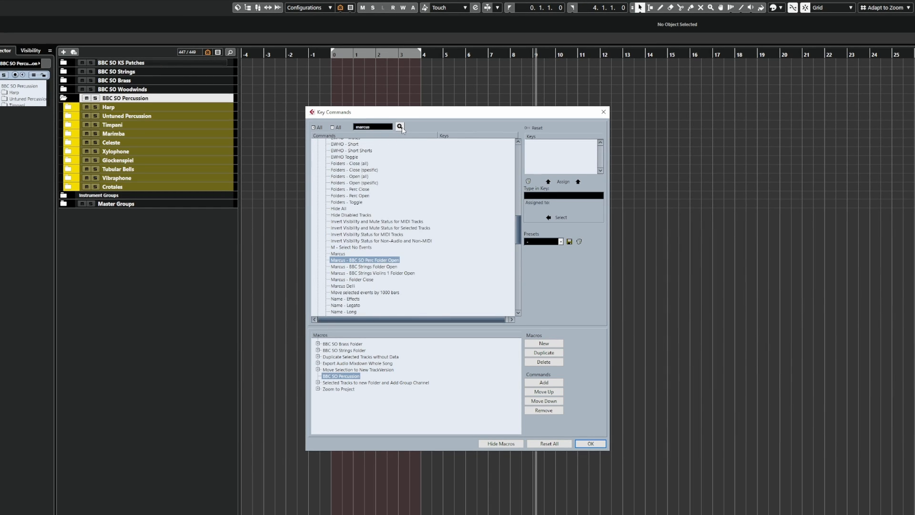
{"action": "left_click", "coordinate": [351, 279]}
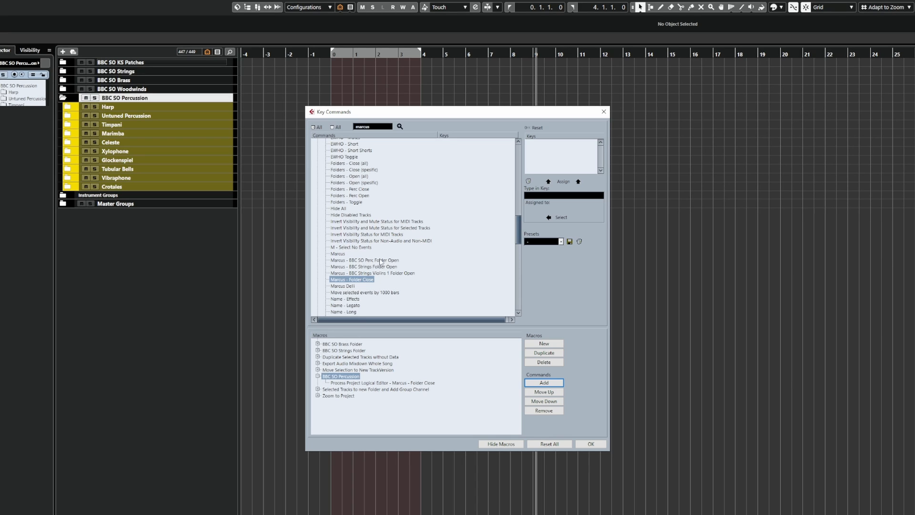
{"action": "left_click", "coordinate": [365, 259]}
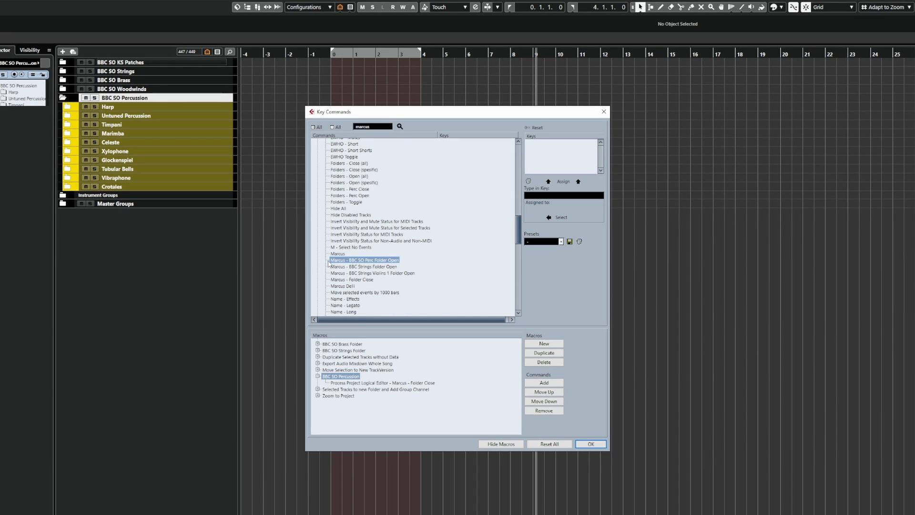
{"action": "mouse_move", "coordinate": [367, 267]}
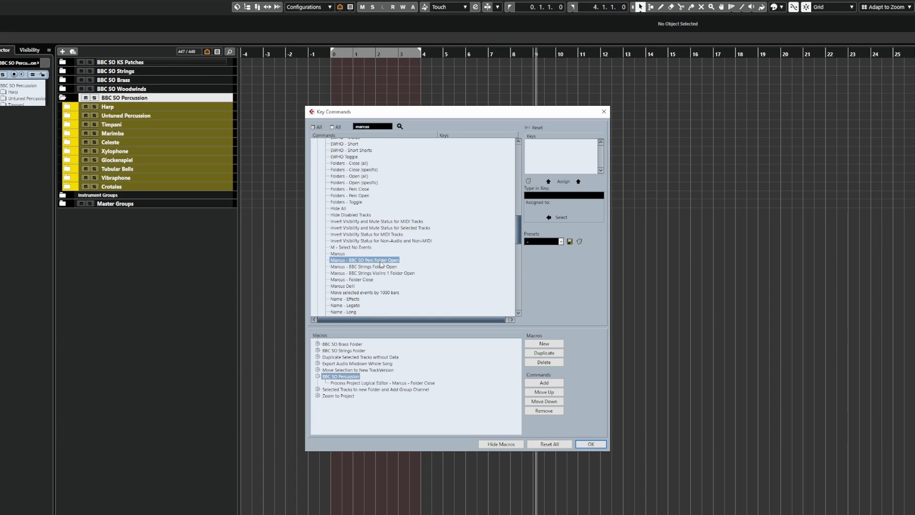
{"action": "left_click", "coordinate": [543, 383]}
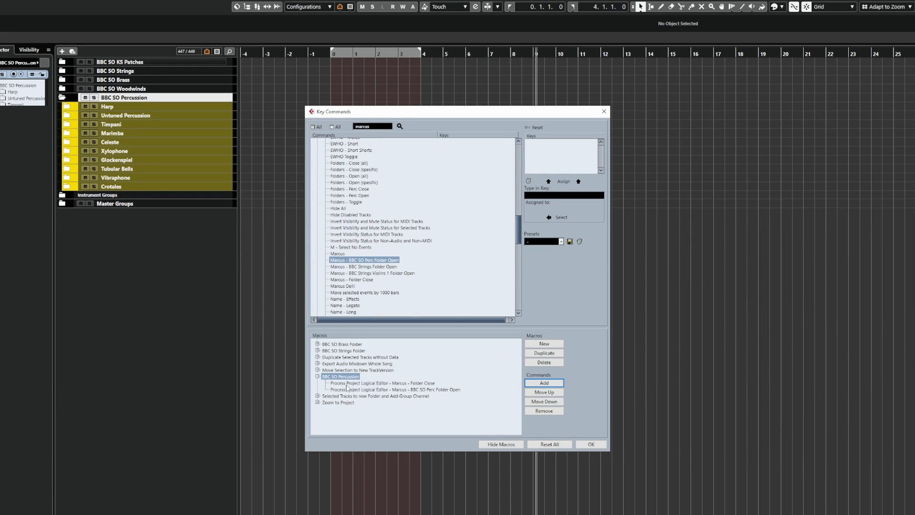
{"action": "mouse_move", "coordinate": [424, 400]}
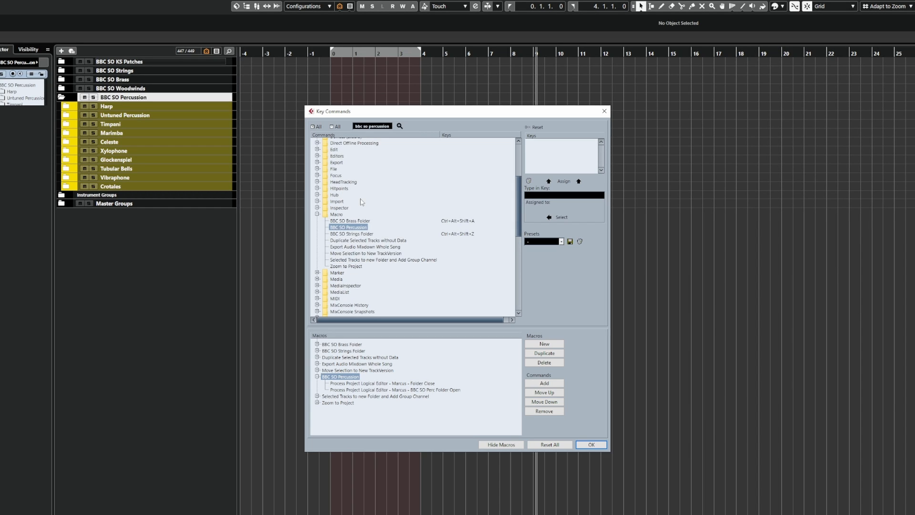
{"action": "mouse_move", "coordinate": [353, 242]}
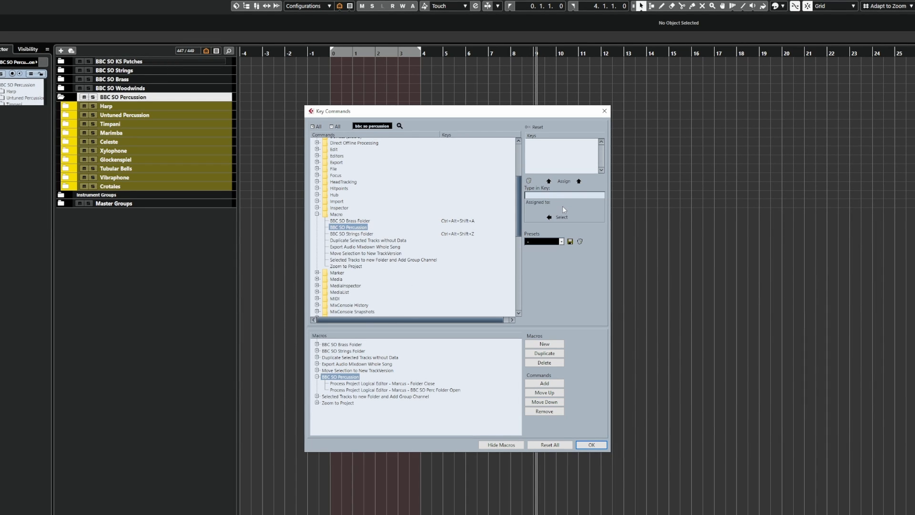
Assign Ctrl+Alt+Shift+S to the BBC SO Percussion macro and close Key Commands.
{"action": "left_click", "coordinate": [563, 181]}
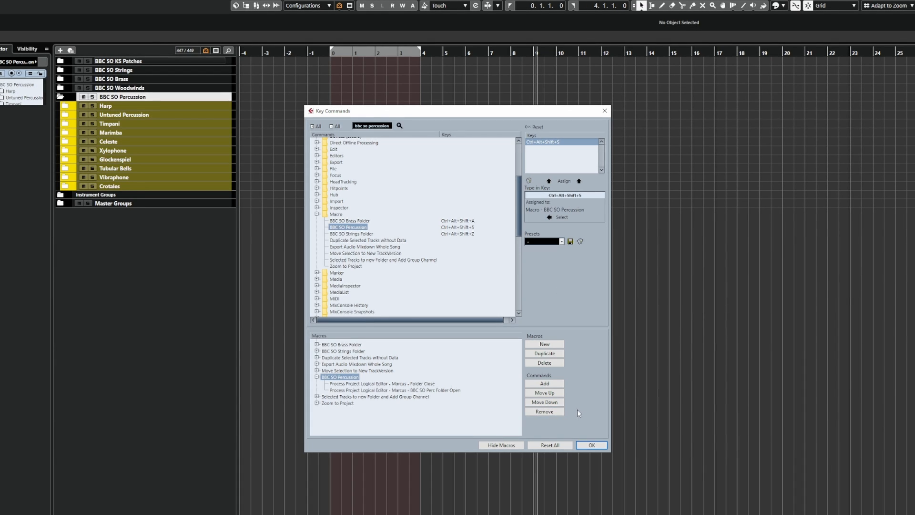
{"action": "left_click", "coordinate": [590, 445]}
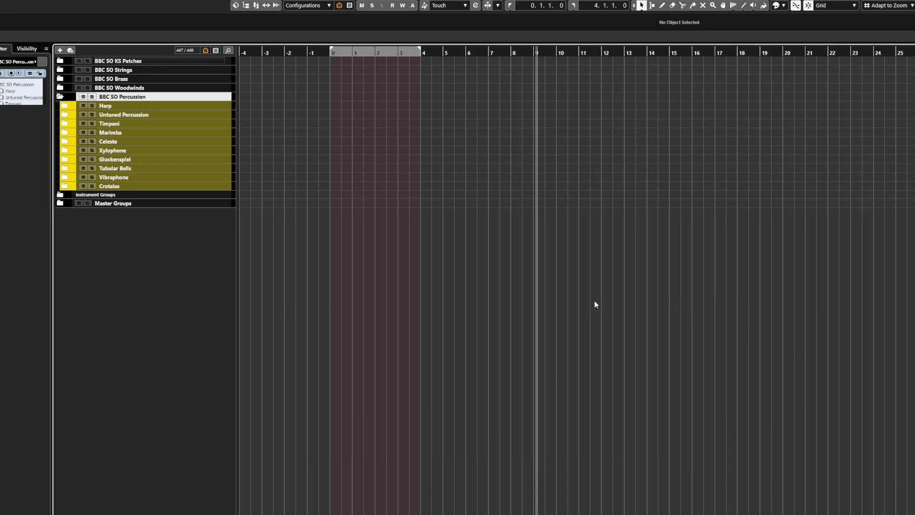
Expand the BBC SO Brass folder and all other folders, scrolling through the tracks.
{"action": "left_click", "coordinate": [60, 79]}
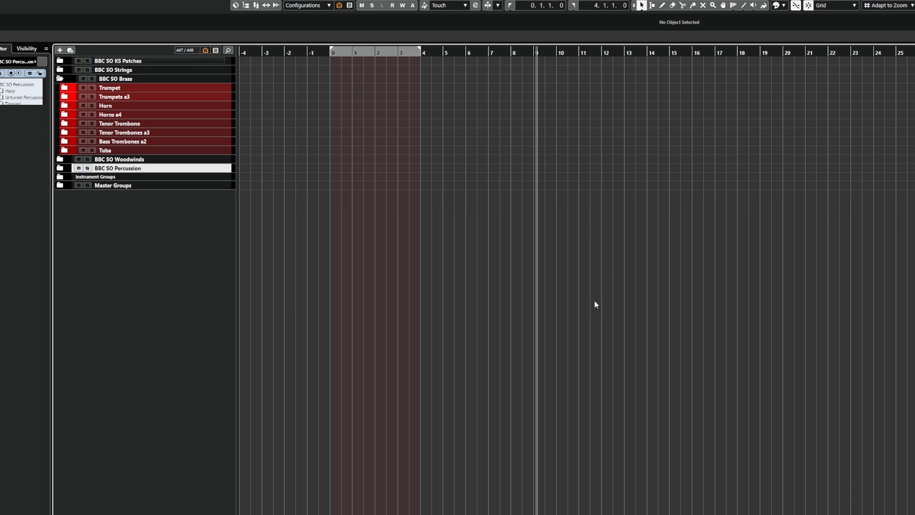
{"action": "left_click", "coordinate": [60, 69]}
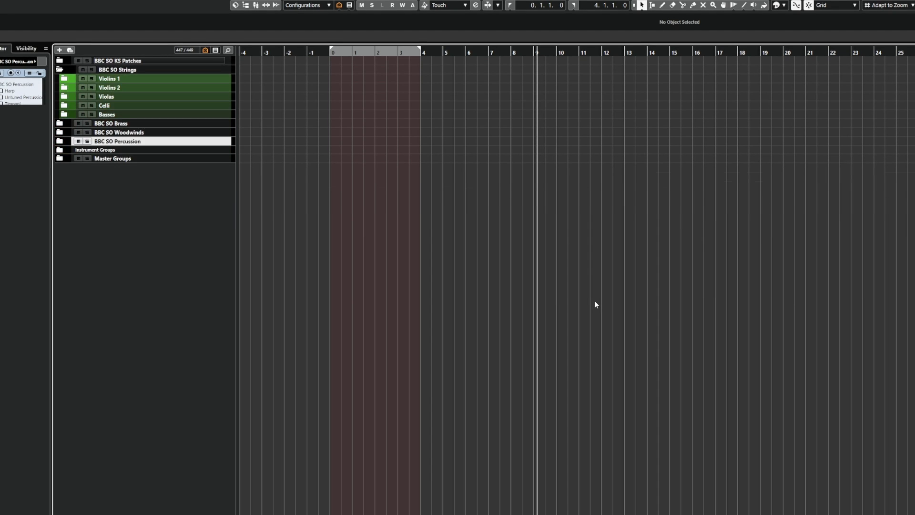
{"action": "left_click", "coordinate": [60, 68]}
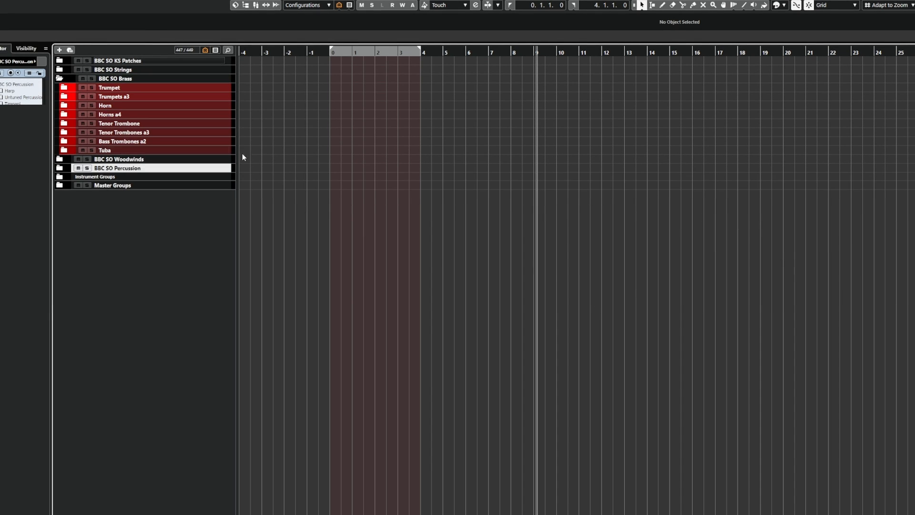
{"action": "left_click", "coordinate": [58, 60]}
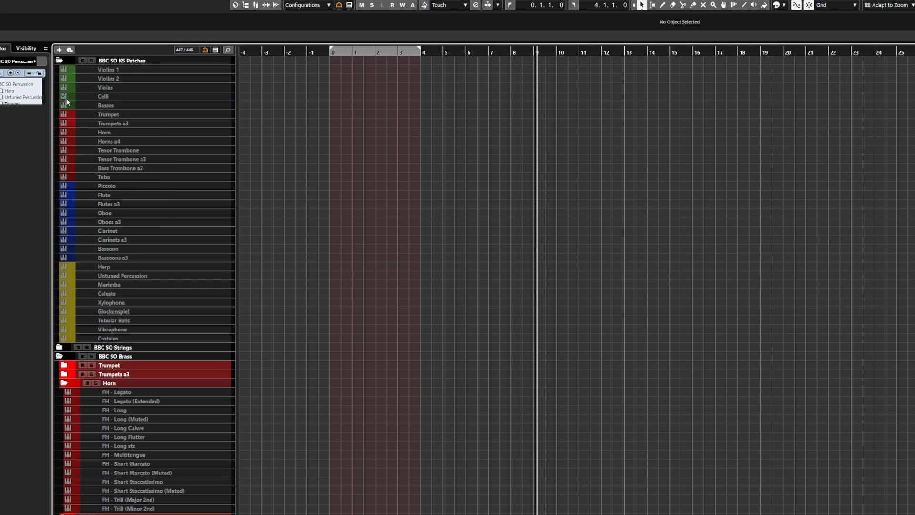
{"action": "scroll", "scroll_direction": "down", "scroll_amount": 3}
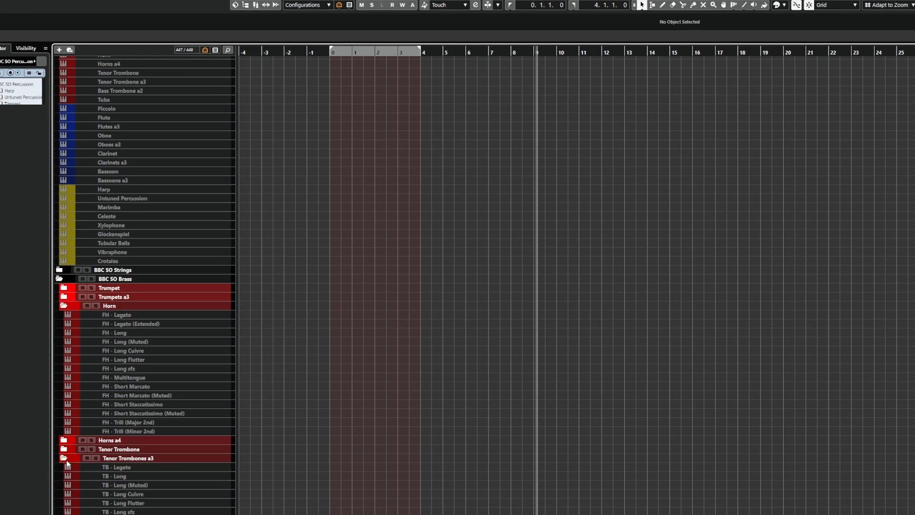
{"action": "scroll", "scroll_direction": "down", "scroll_amount": 3}
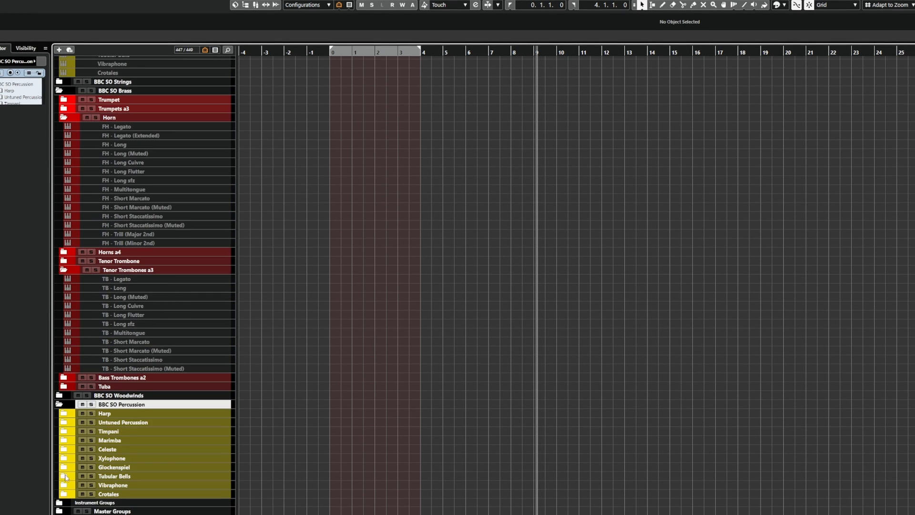
{"action": "scroll", "scroll_direction": "up", "scroll_amount": 3}
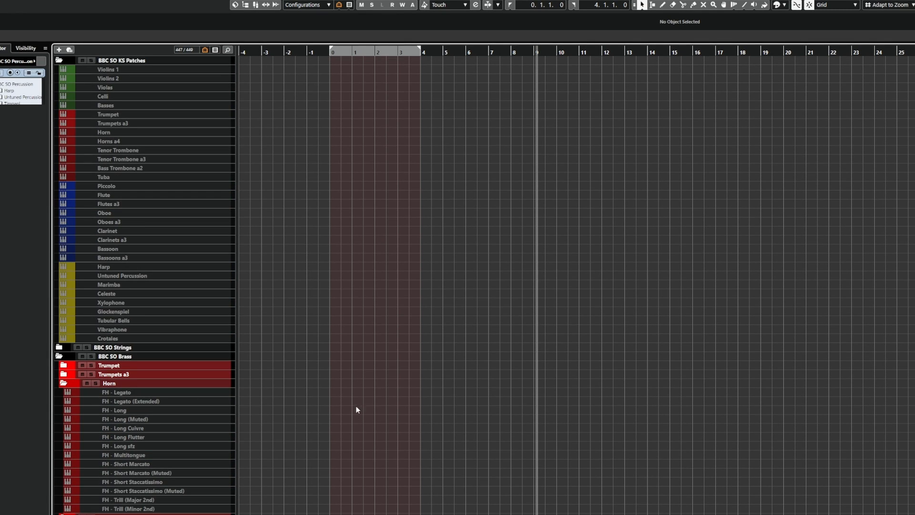
Run the macro to close all folders and open BBC SO Percussion, then toggle Xylophone.
{"action": "left_click", "coordinate": [58, 60]}
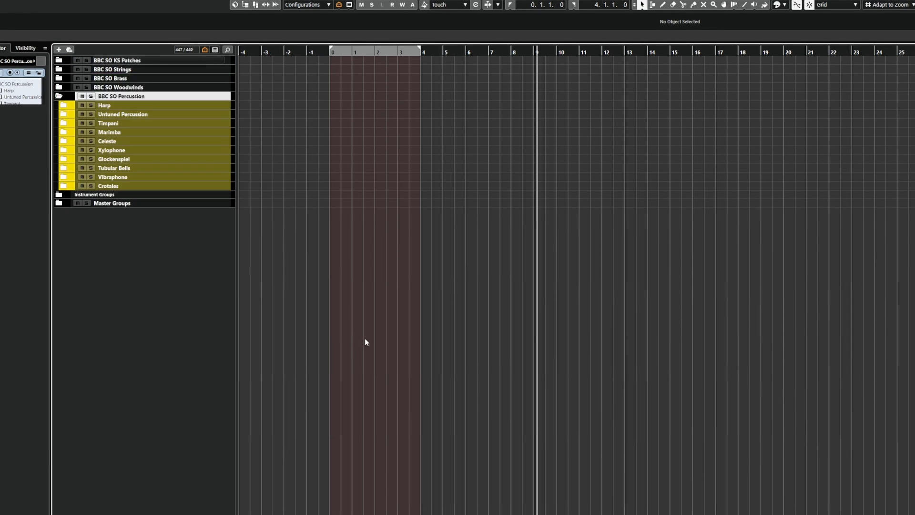
{"action": "left_click", "coordinate": [63, 150]}
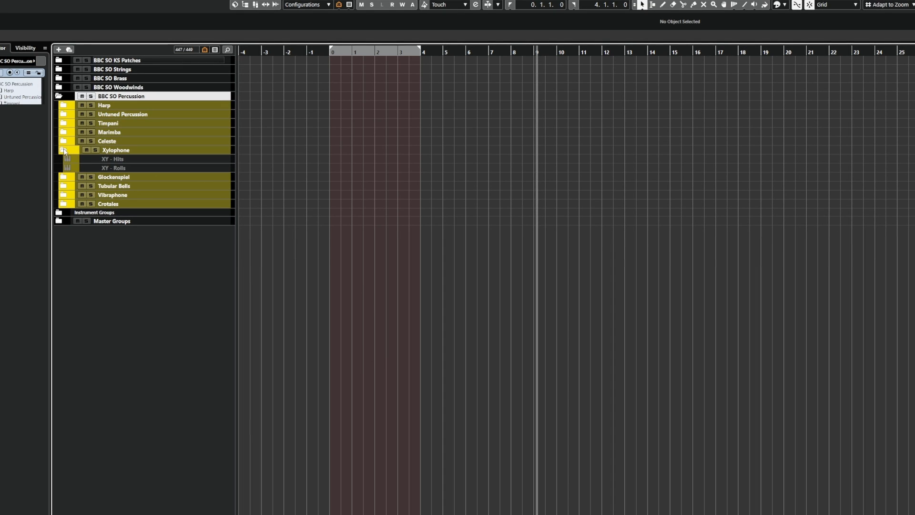
{"action": "left_click", "coordinate": [64, 151]}
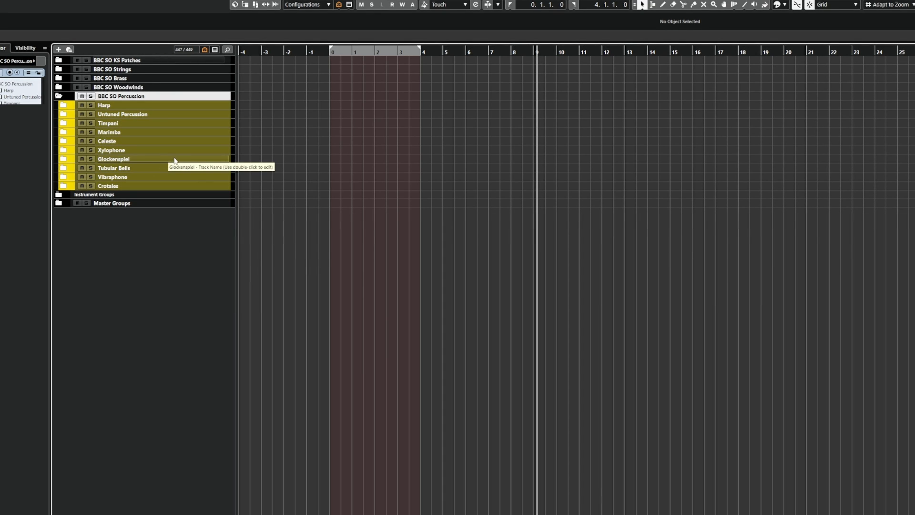
{"action": "mouse_move", "coordinate": [187, 161]}
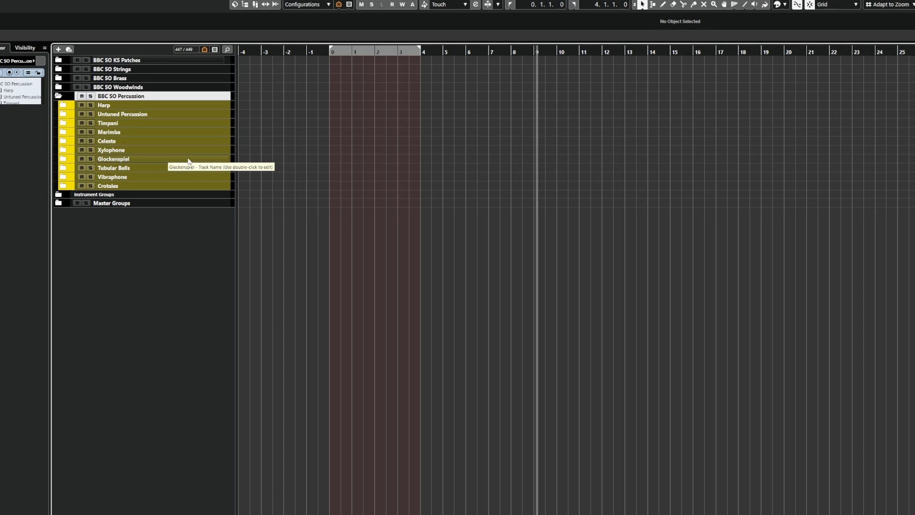
{"action": "mouse_move", "coordinate": [189, 144]}
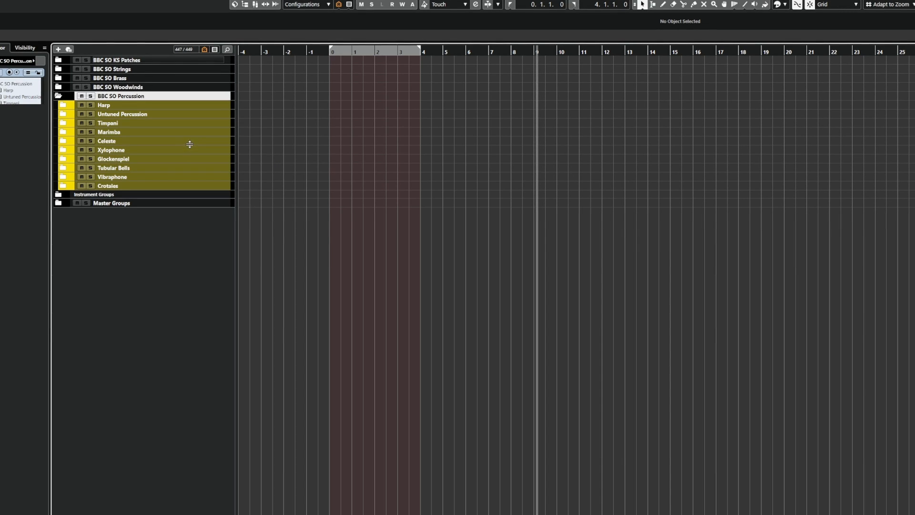
{"action": "mouse_move", "coordinate": [121, 95]}
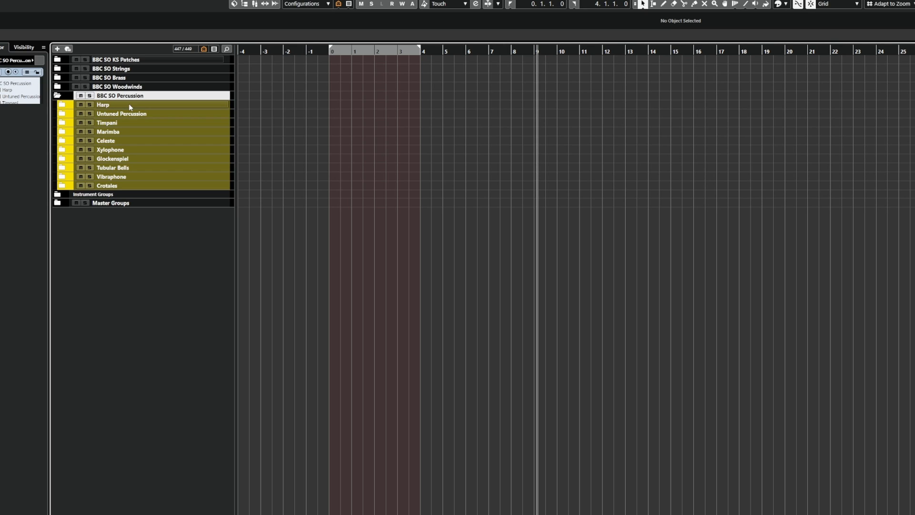
{"action": "mouse_move", "coordinate": [125, 279]}
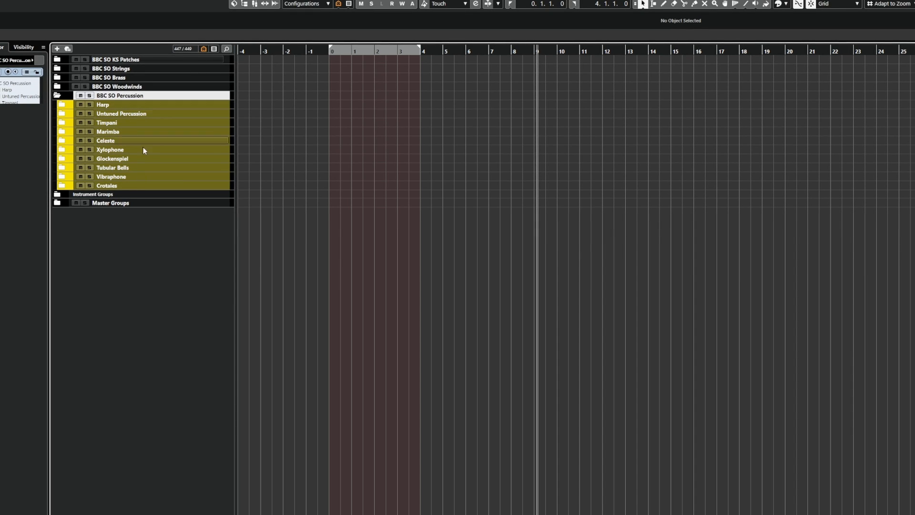
{"action": "mouse_move", "coordinate": [156, 95]}
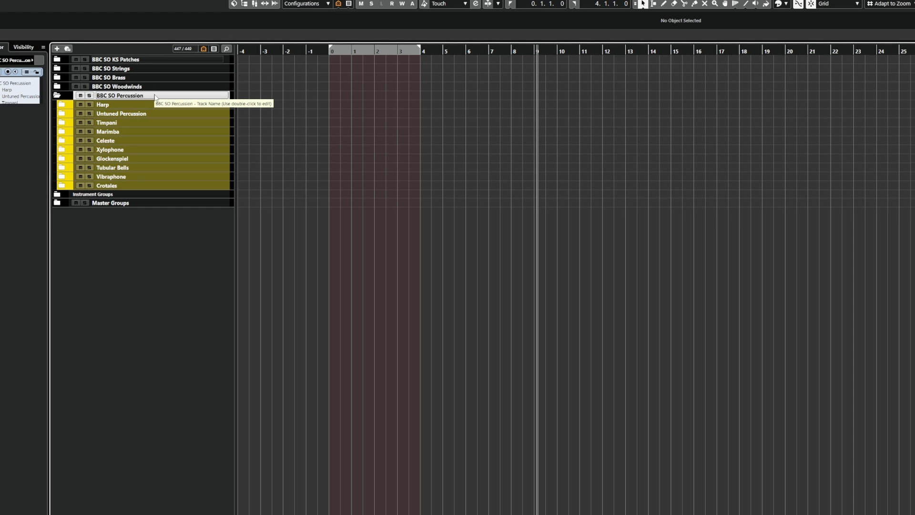
{"action": "mouse_move", "coordinate": [134, 154]}
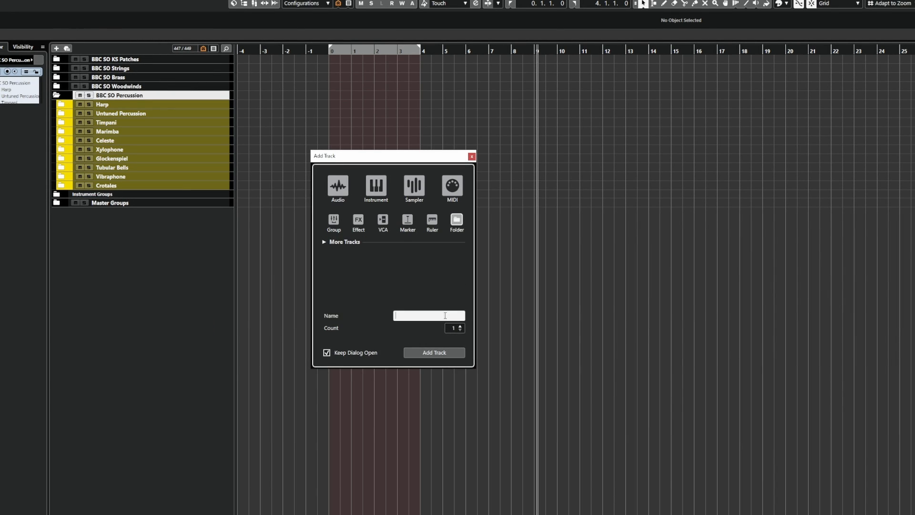
Add folder tracks named Percussion, Cymbals, Aux and Woods.
{"action": "type", "text": "Percussio"}
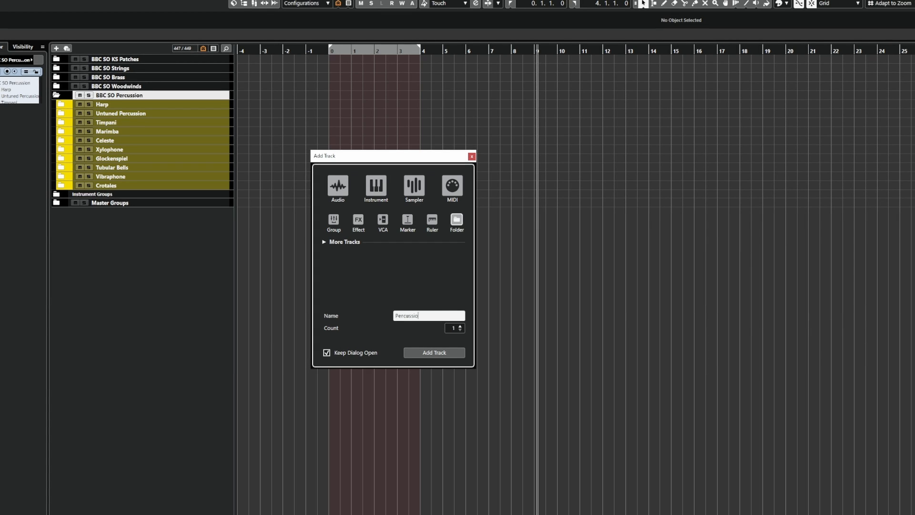
{"action": "left_click", "coordinate": [434, 353]}
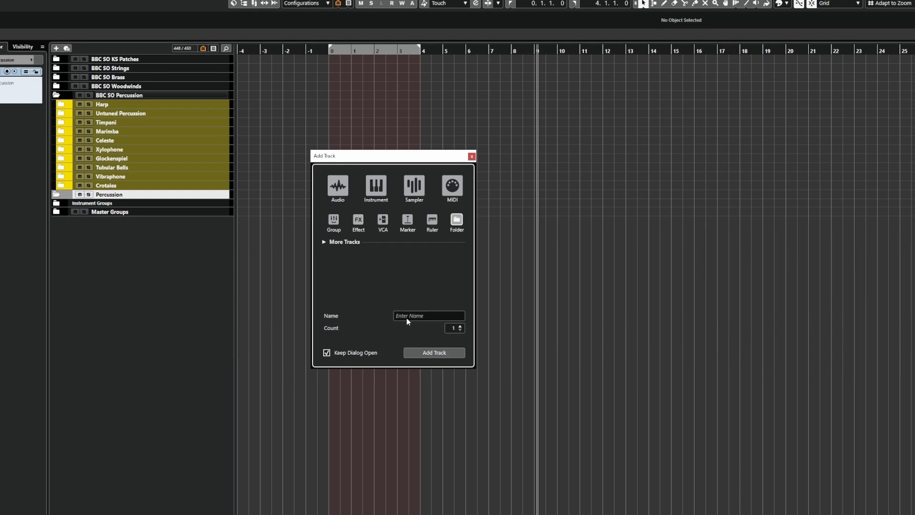
{"action": "type", "text": "Cymbals"}
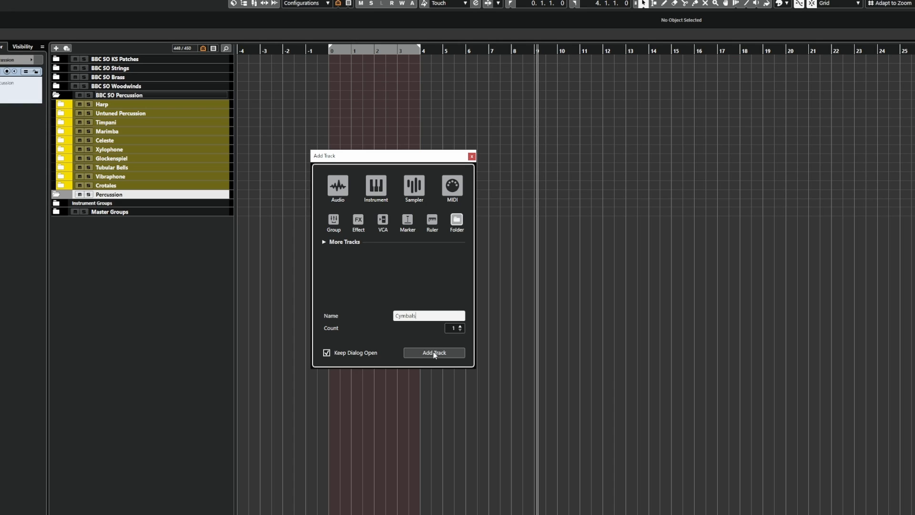
{"action": "left_click", "coordinate": [434, 353]}
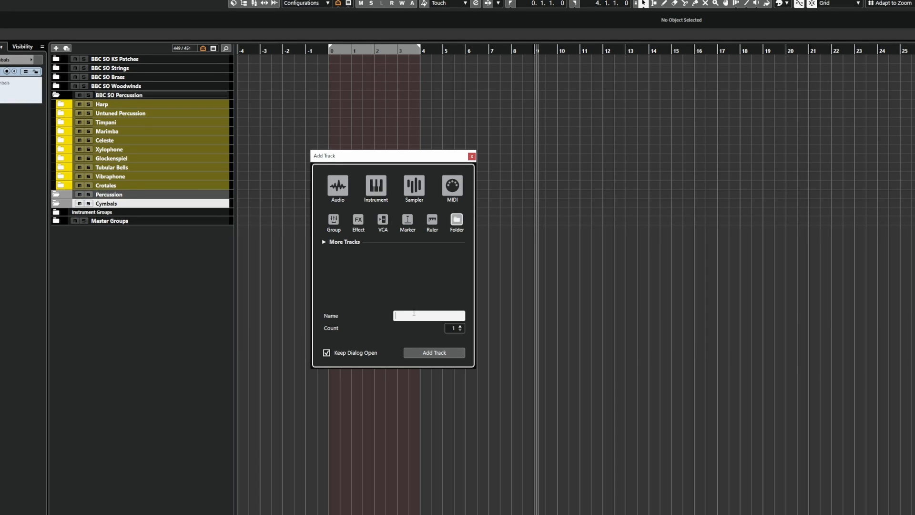
{"action": "left_click", "coordinate": [434, 352]}
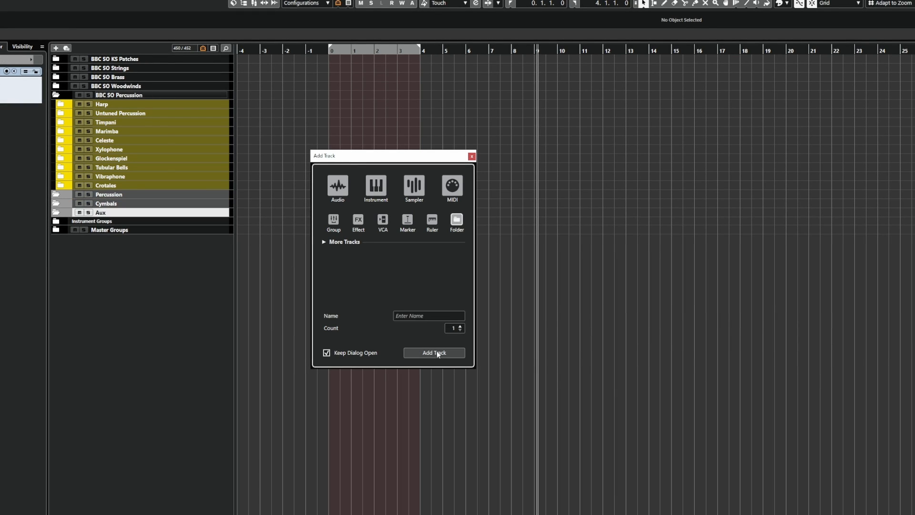
{"action": "left_click", "coordinate": [433, 353]}
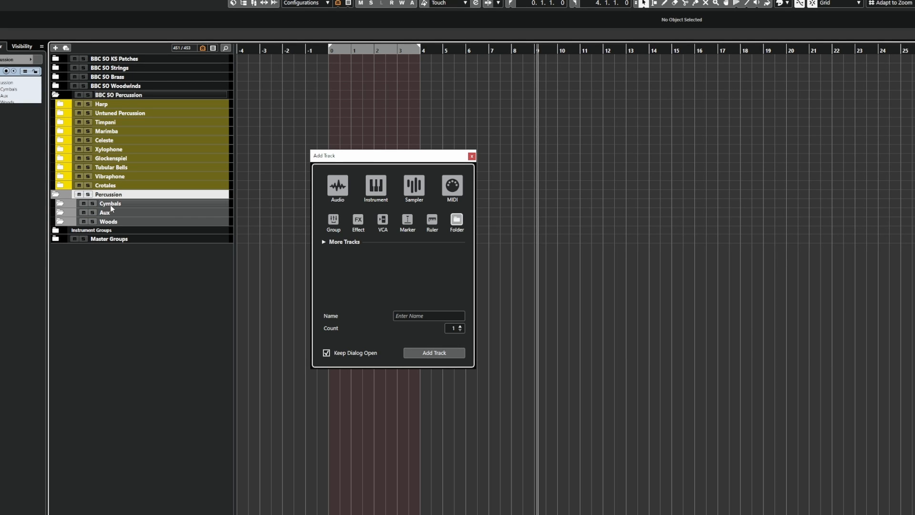
{"action": "mouse_move", "coordinate": [110, 203]}
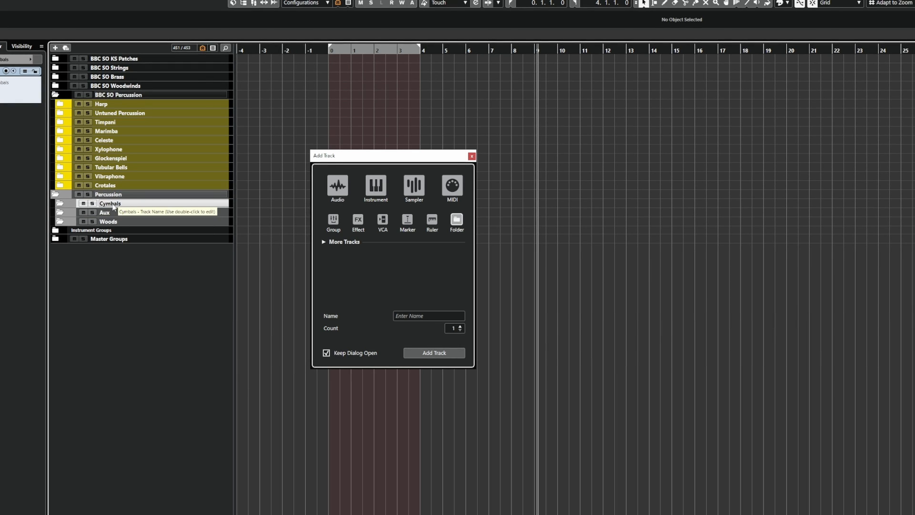
{"action": "mouse_move", "coordinate": [135, 204]}
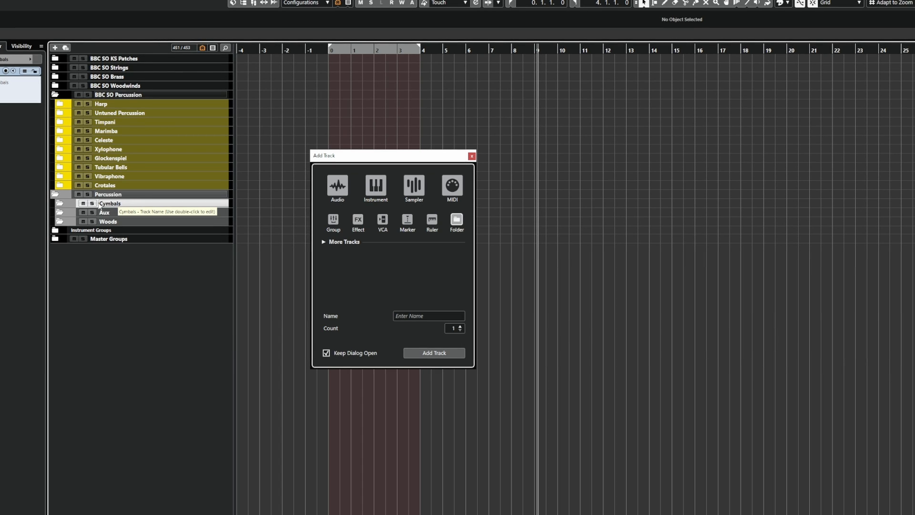
{"action": "mouse_move", "coordinate": [144, 207]}
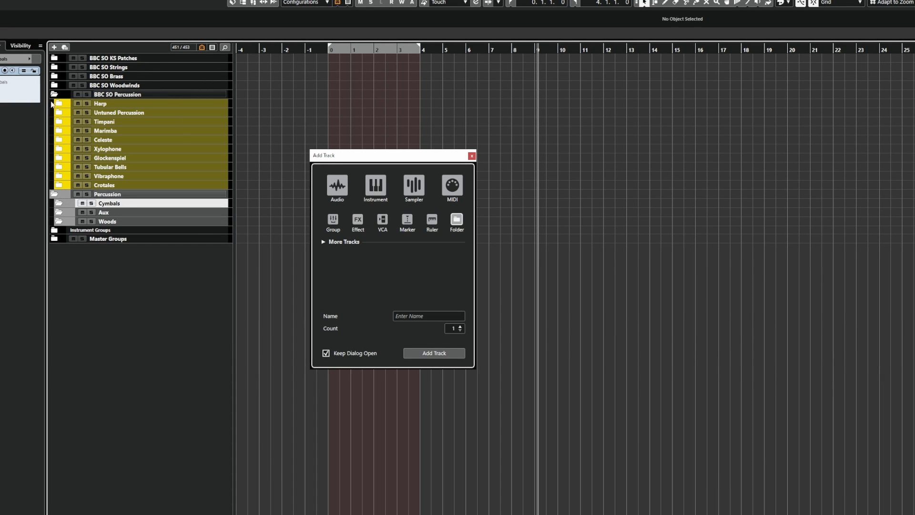
Collapse the BBC SO Percussion folder in the track list.
{"action": "left_click", "coordinate": [57, 103]}
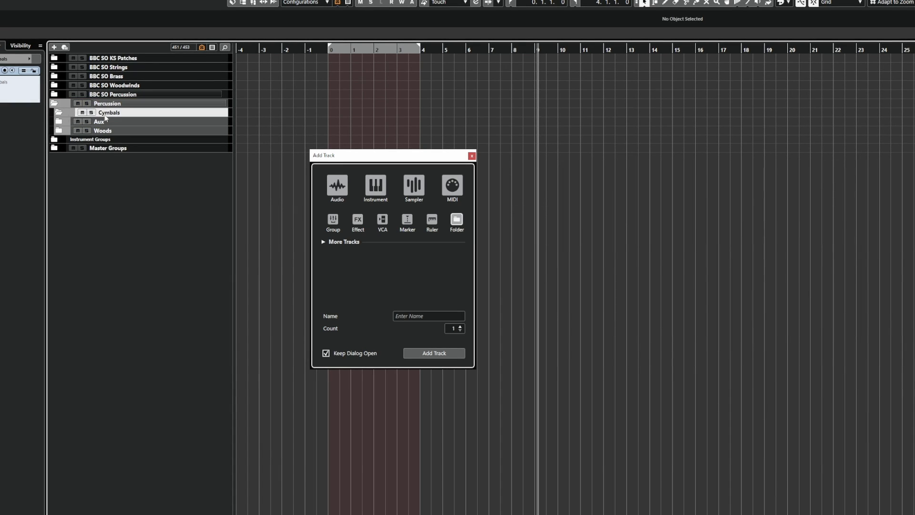
{"action": "mouse_move", "coordinate": [879, 346]}
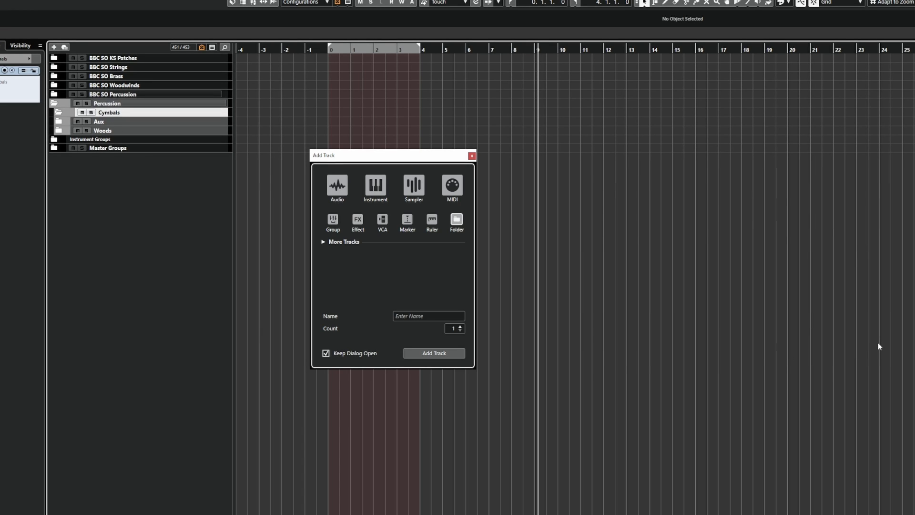
{"action": "mouse_move", "coordinate": [358, 223]}
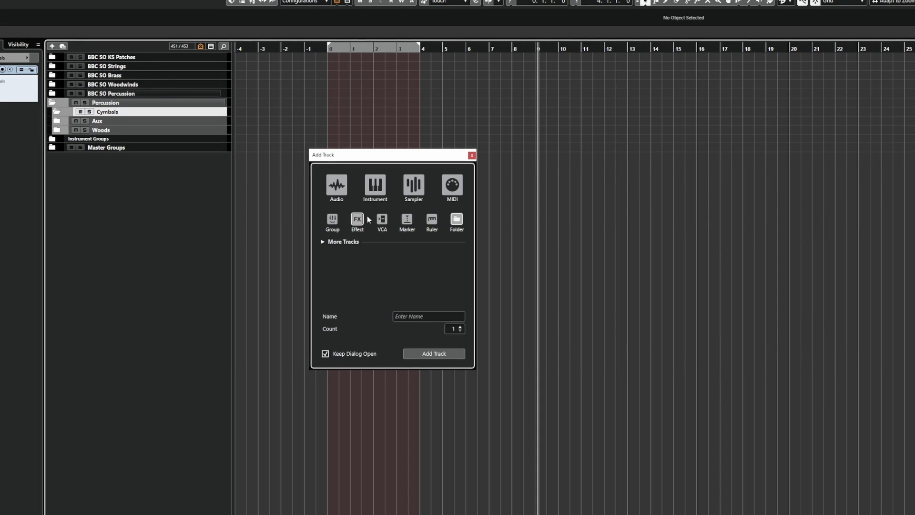
{"action": "mouse_move", "coordinate": [826, 158]}
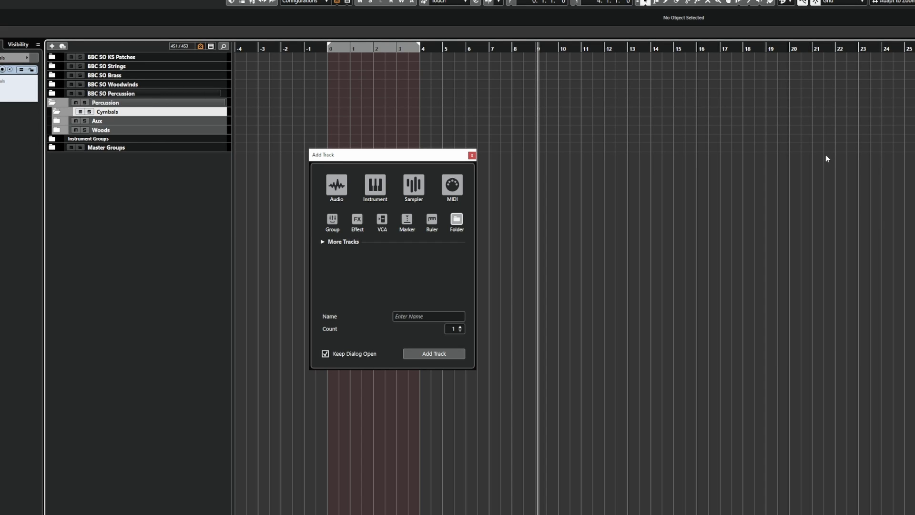